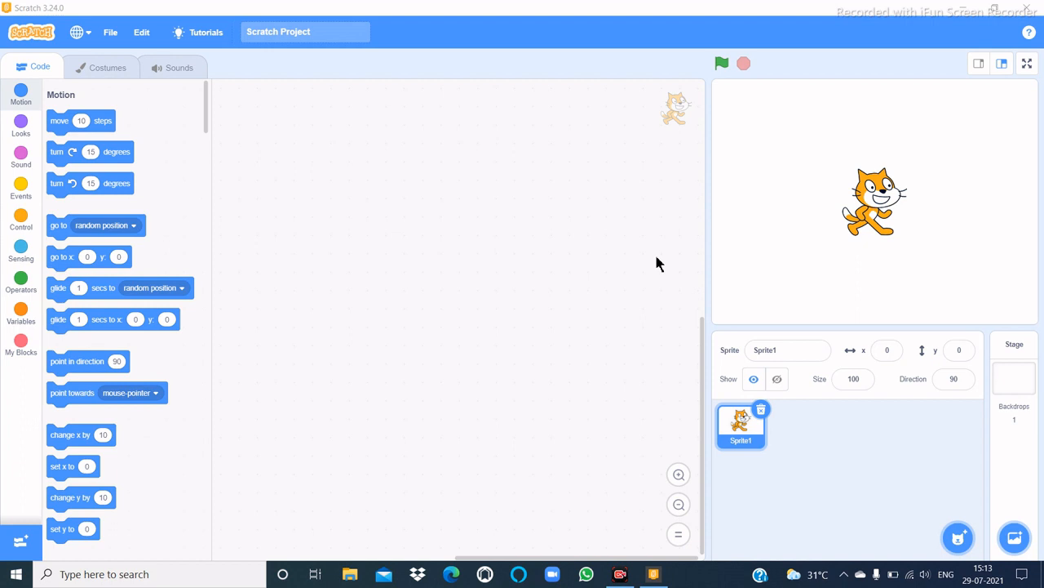
pyautogui.moveTo(571, 259)
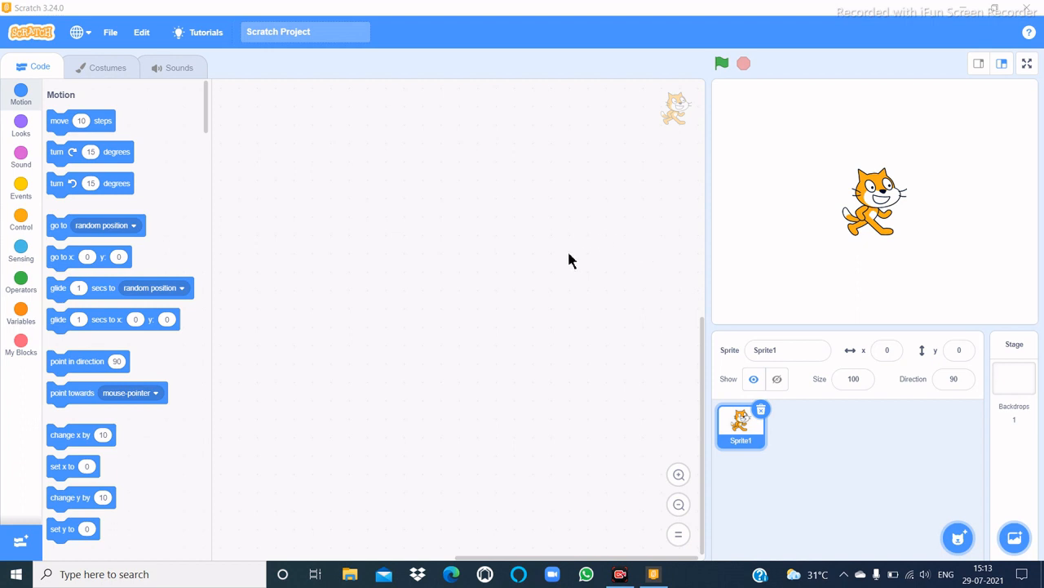
pyautogui.moveTo(624, 333)
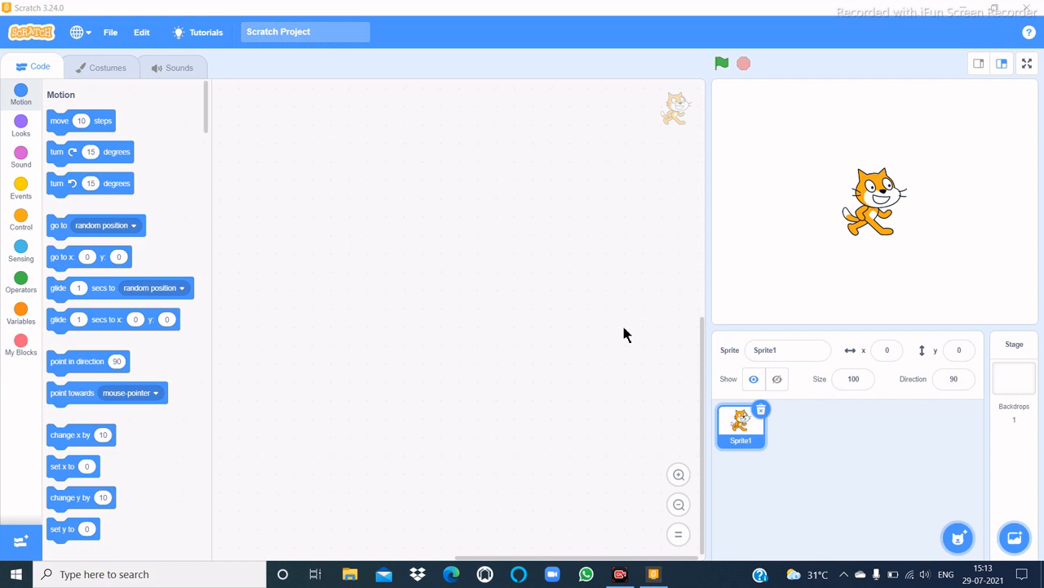
pyautogui.moveTo(620, 330)
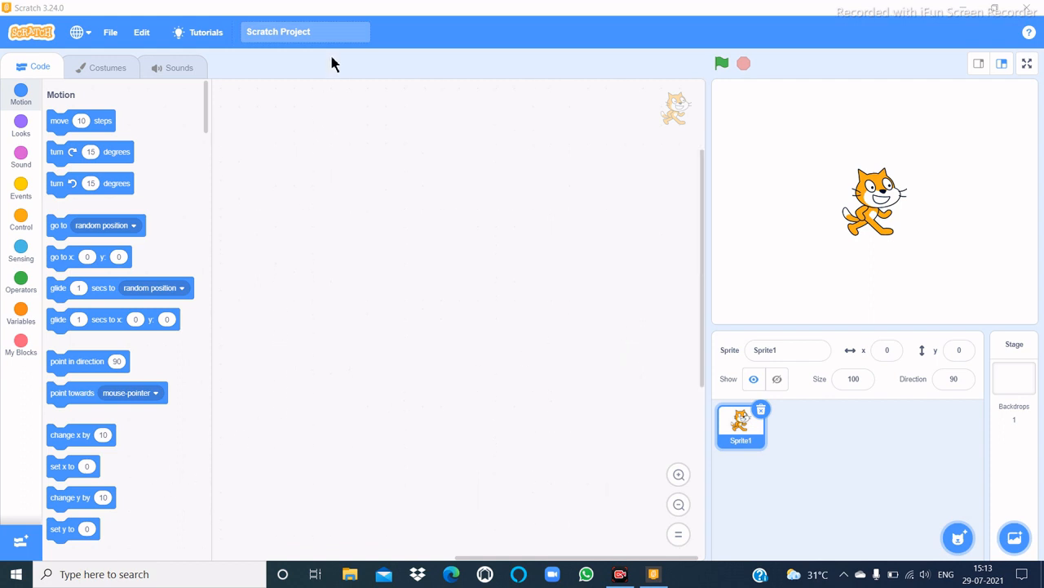
# Rename the project title to 'Jumping Chick'
pyautogui.click(304, 31)
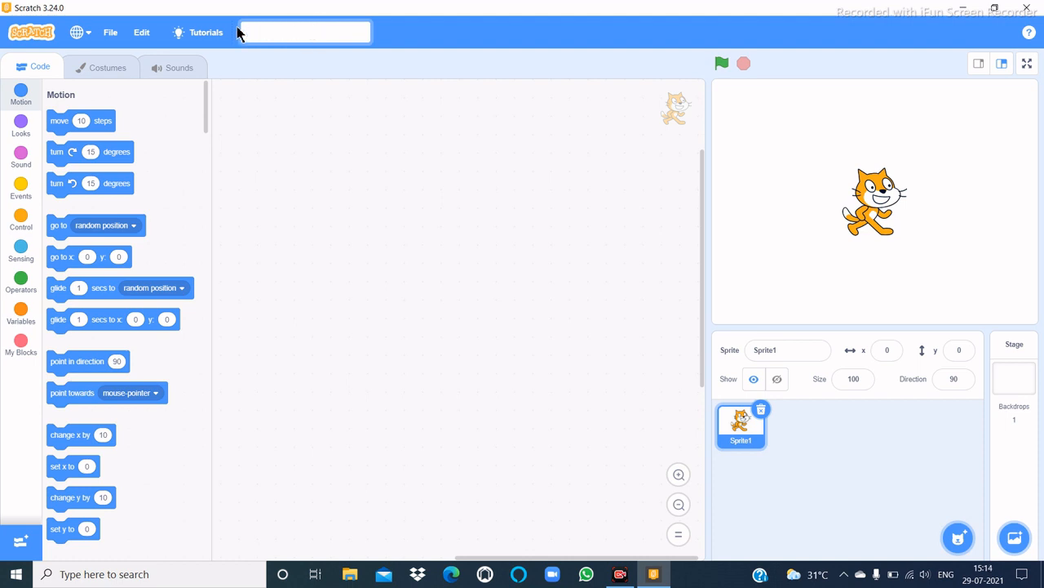
pyautogui.write('Jumping')
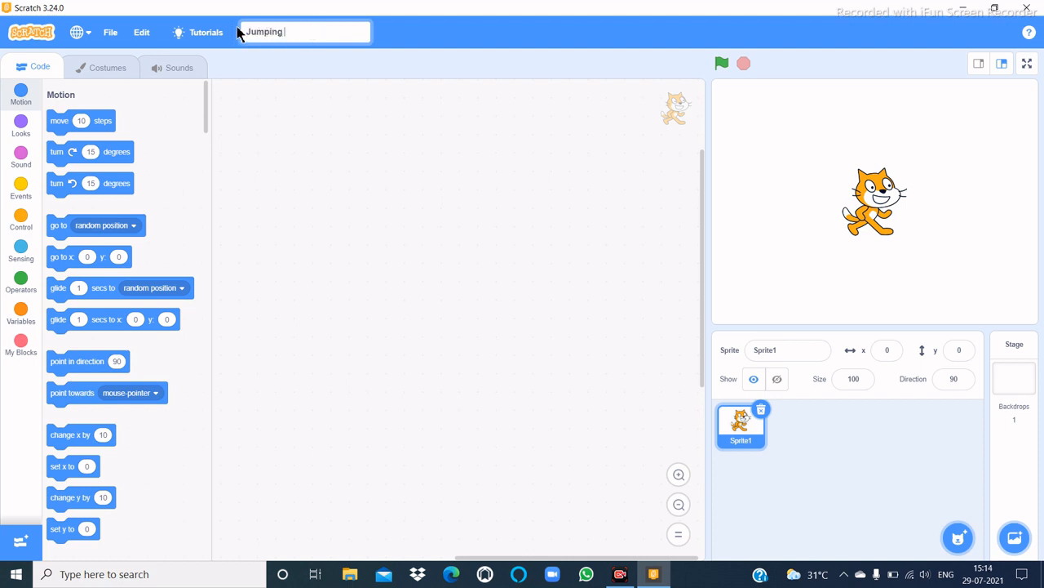
pyautogui.write('Chick')
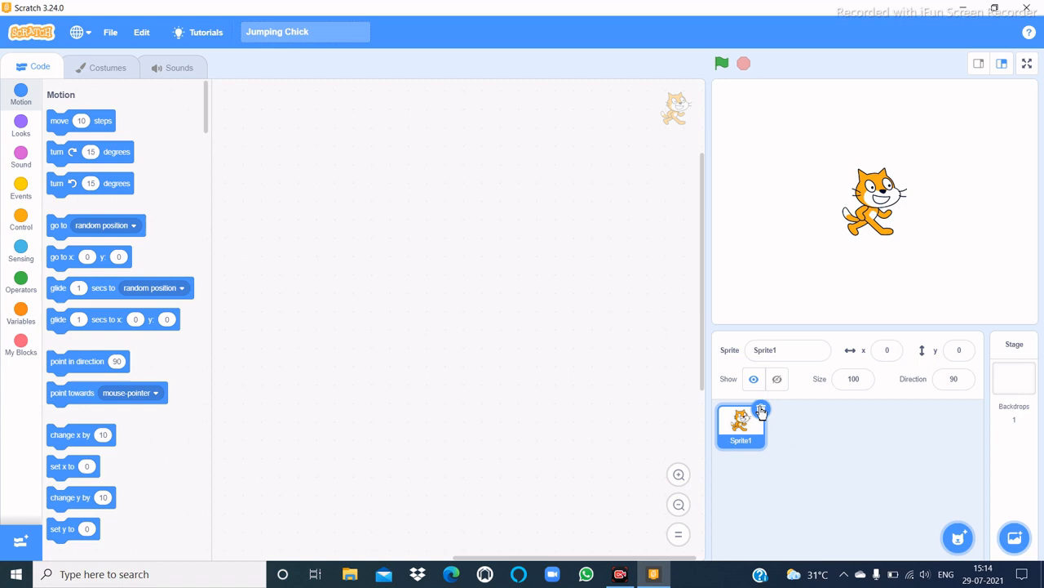
# Delete the cat, add Chick and Egg sprites from the library, and shrink the Egg to size 60
pyautogui.click(958, 536)
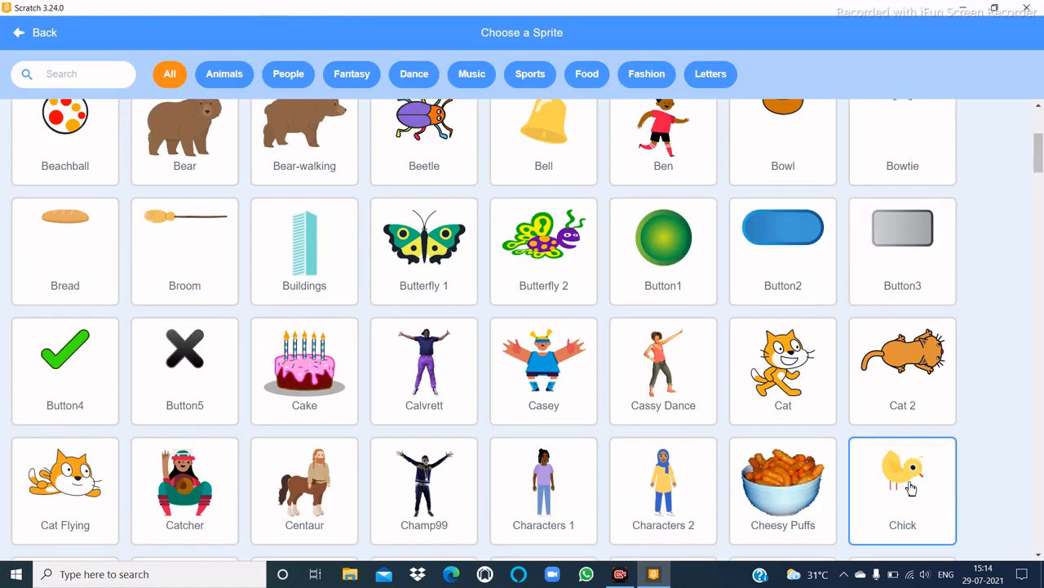
pyautogui.scroll(3)
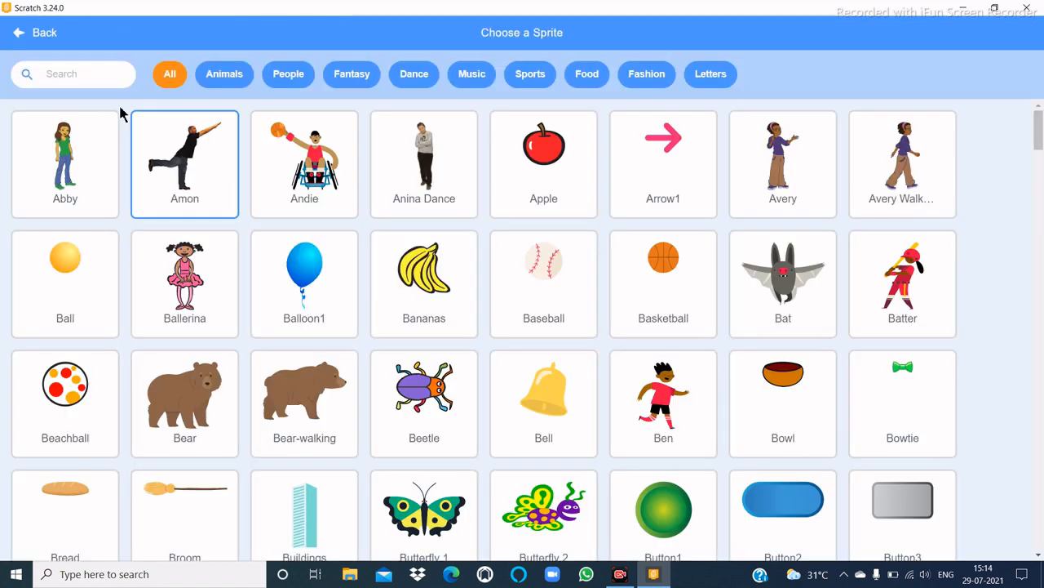
pyautogui.write('eg')
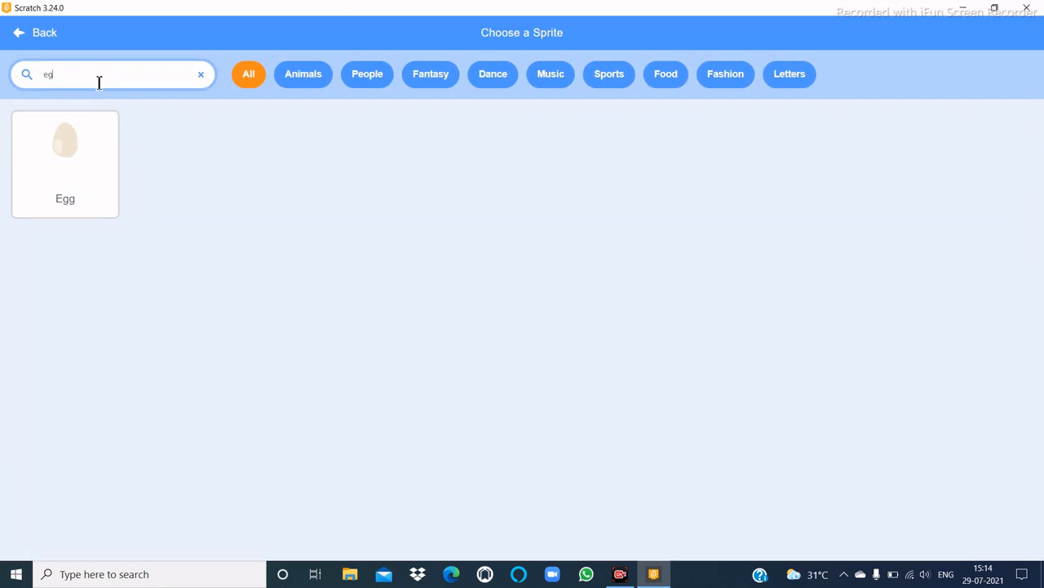
pyautogui.click(65, 150)
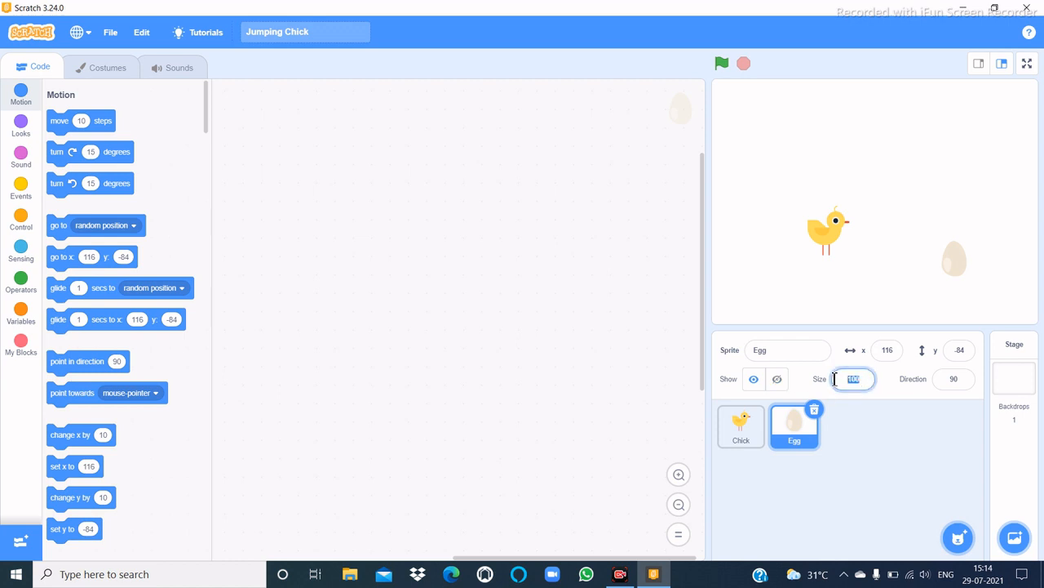
pyautogui.write('5')
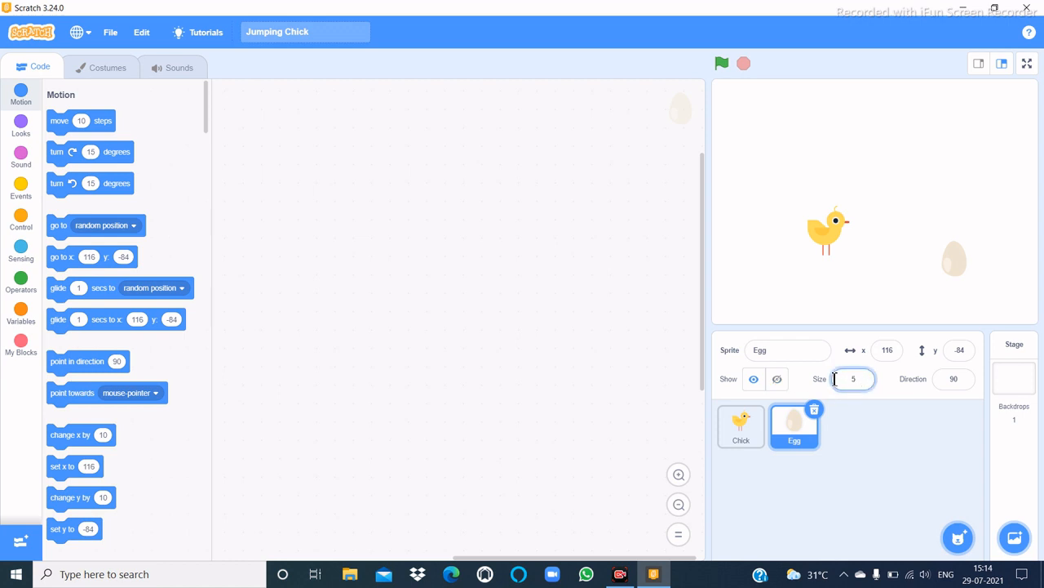
pyautogui.write('60')
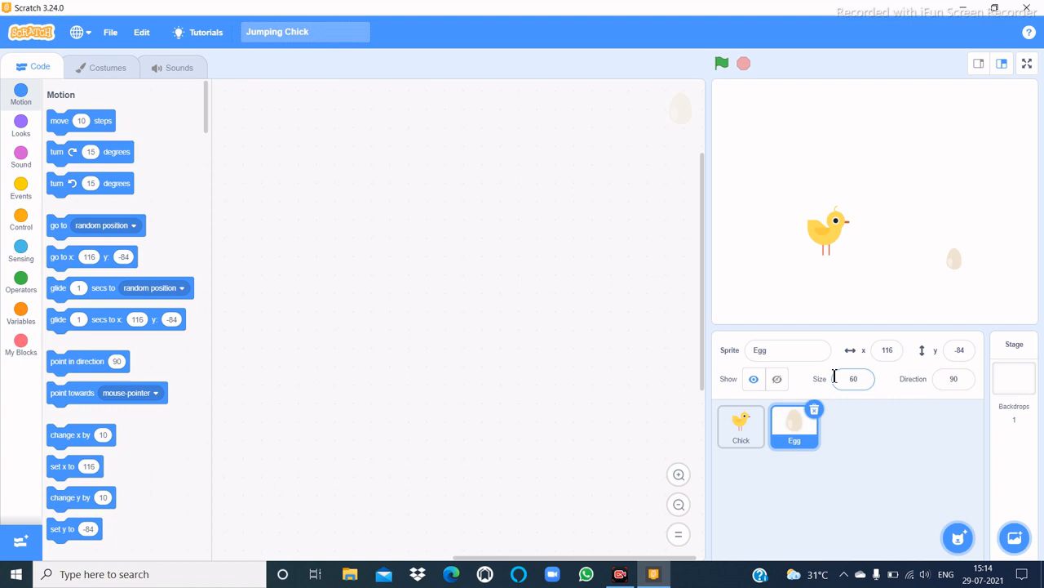
# Add a green hills backdrop and place the chick left and egg right on the ground
pyautogui.click(1015, 537)
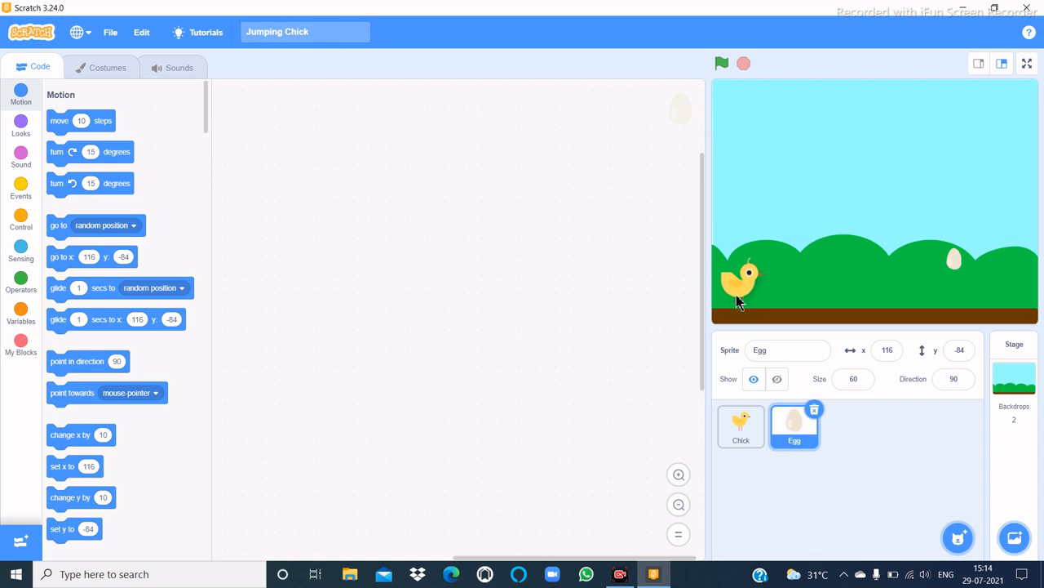
pyautogui.click(741, 425)
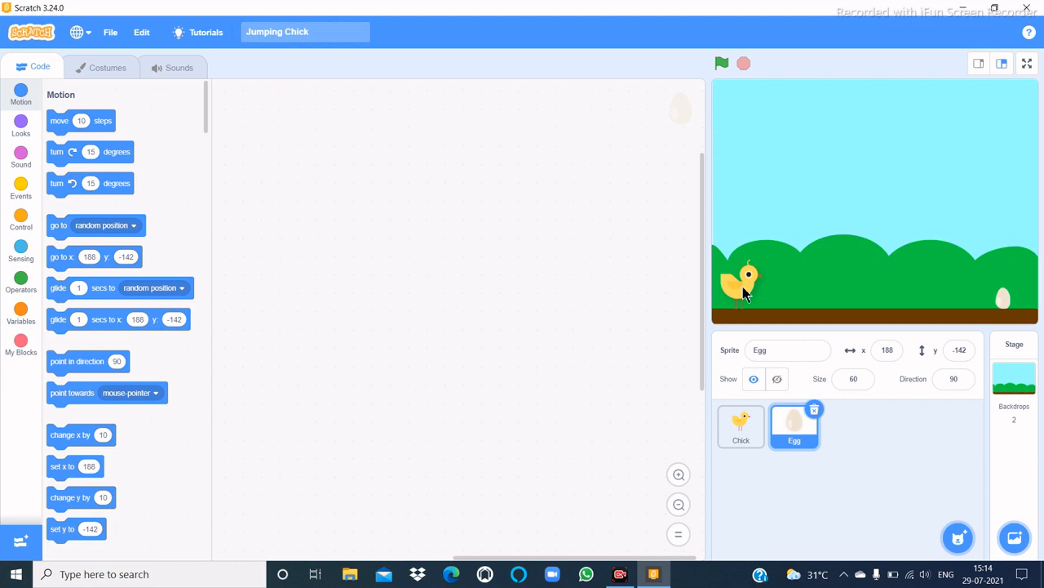
pyautogui.click(741, 426)
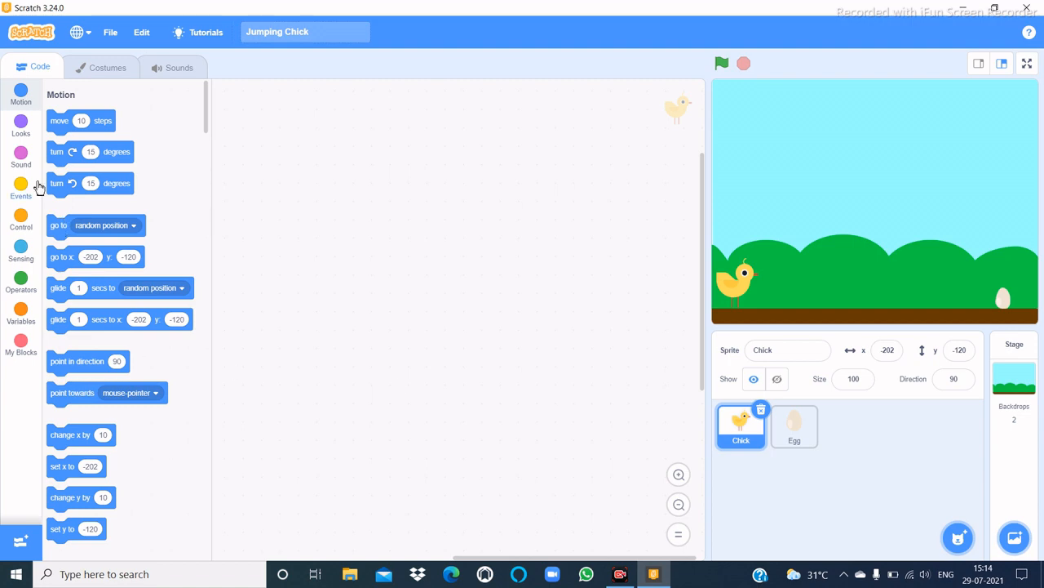
# Give the chick a 'when space key pressed' script that goes to x -202, y -120
pyautogui.click(20, 189)
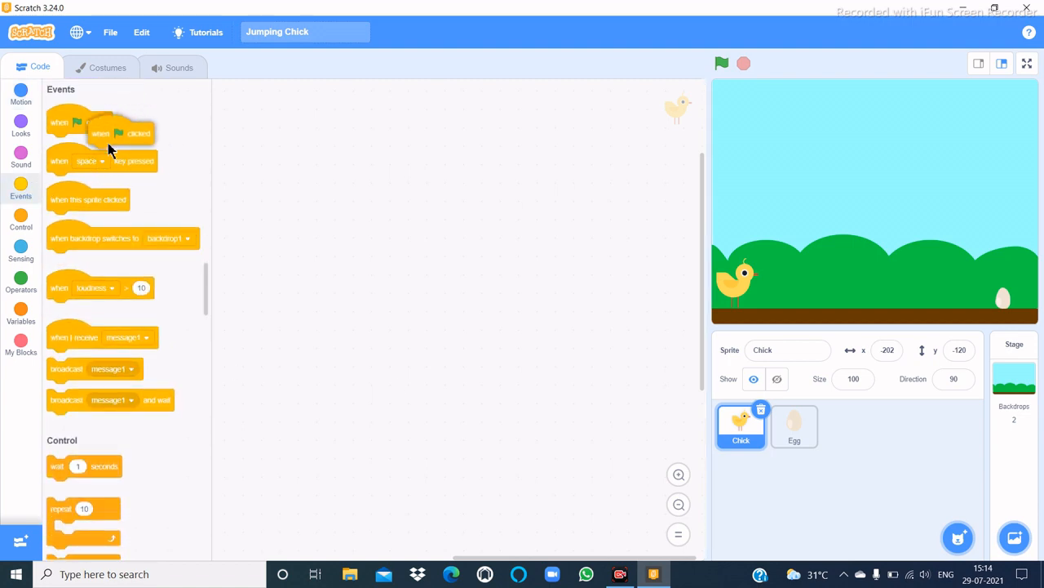
pyautogui.moveTo(101, 161); pyautogui.dragTo(307, 110)
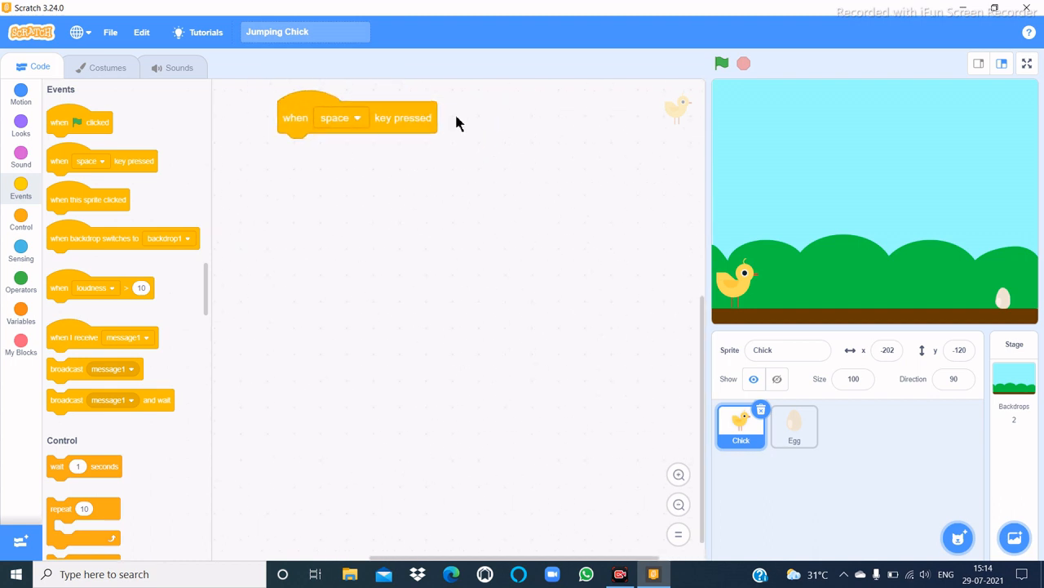
pyautogui.click(20, 93)
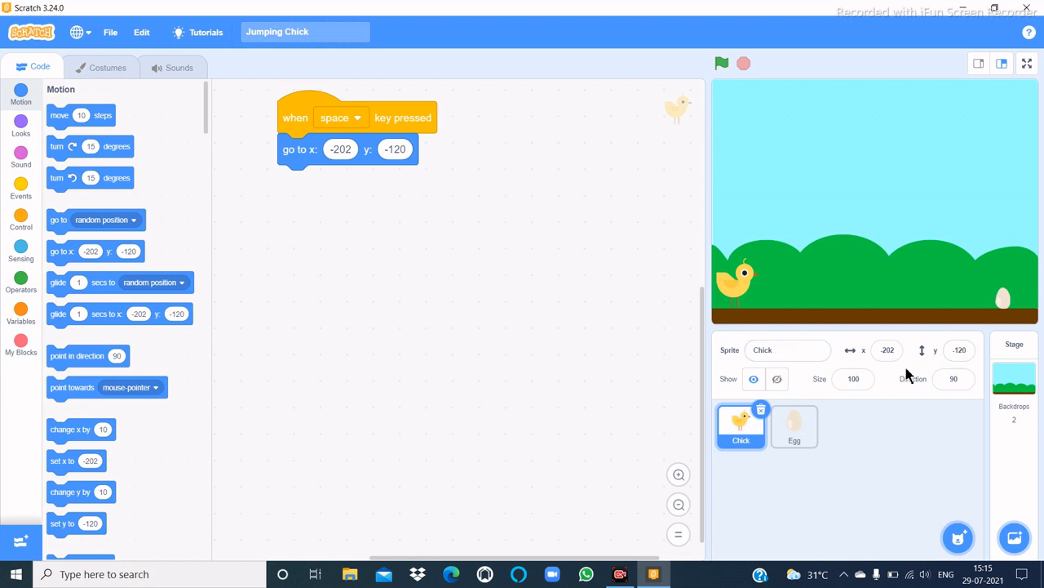
pyautogui.moveTo(571, 343)
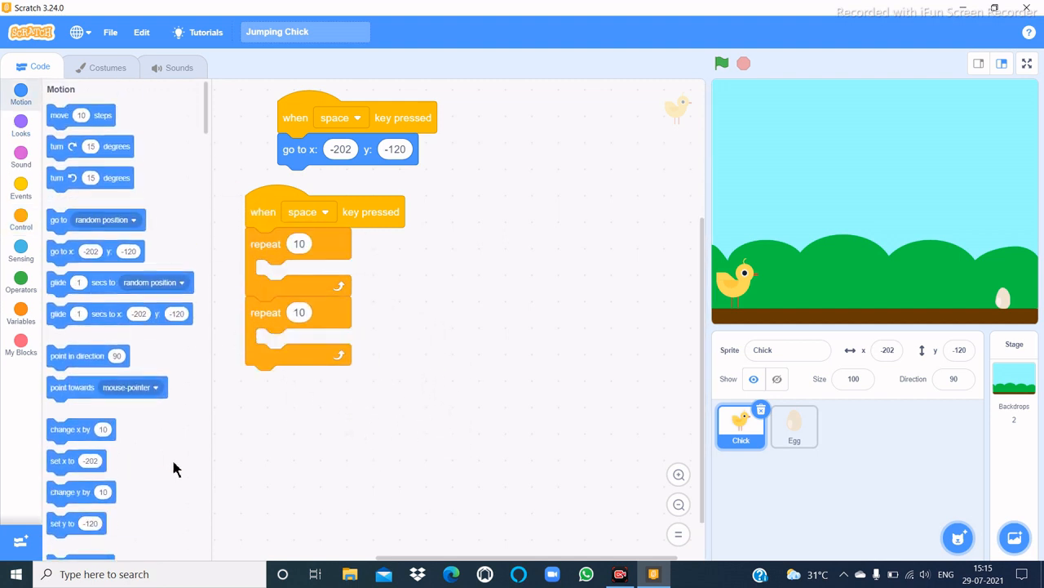
# Fill the loops with change y by 10 then -10, and test-run the chick's jump
pyautogui.scroll(-3)
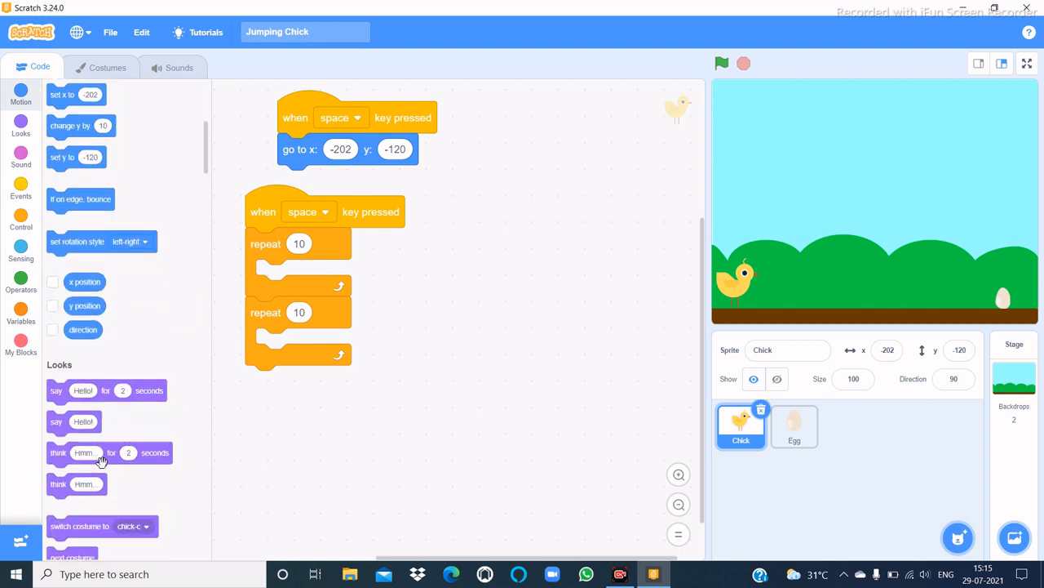
pyautogui.moveTo(79, 124); pyautogui.dragTo(318, 269)
pyautogui.write('-10')
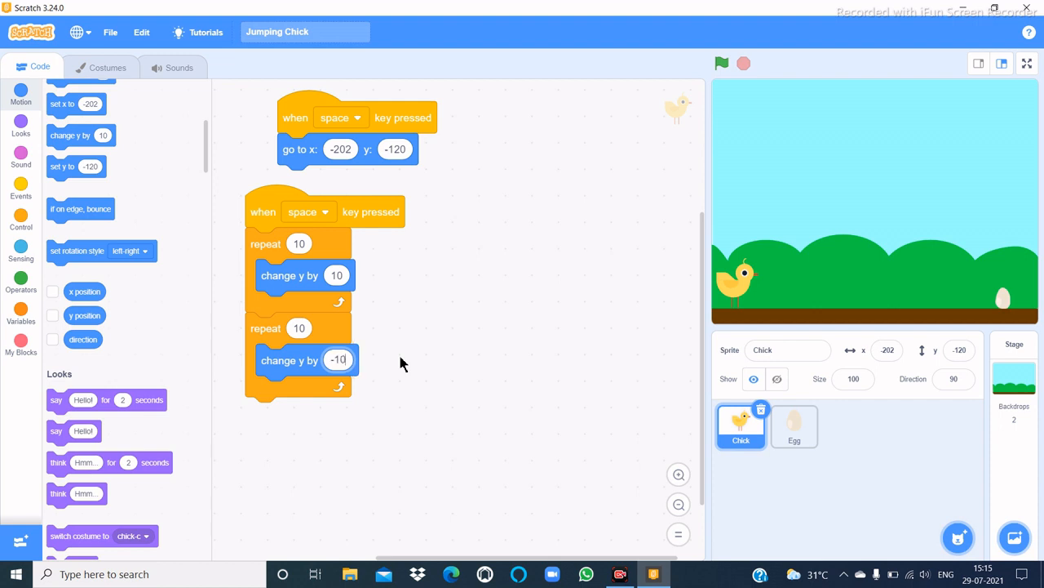
pyautogui.click(721, 62)
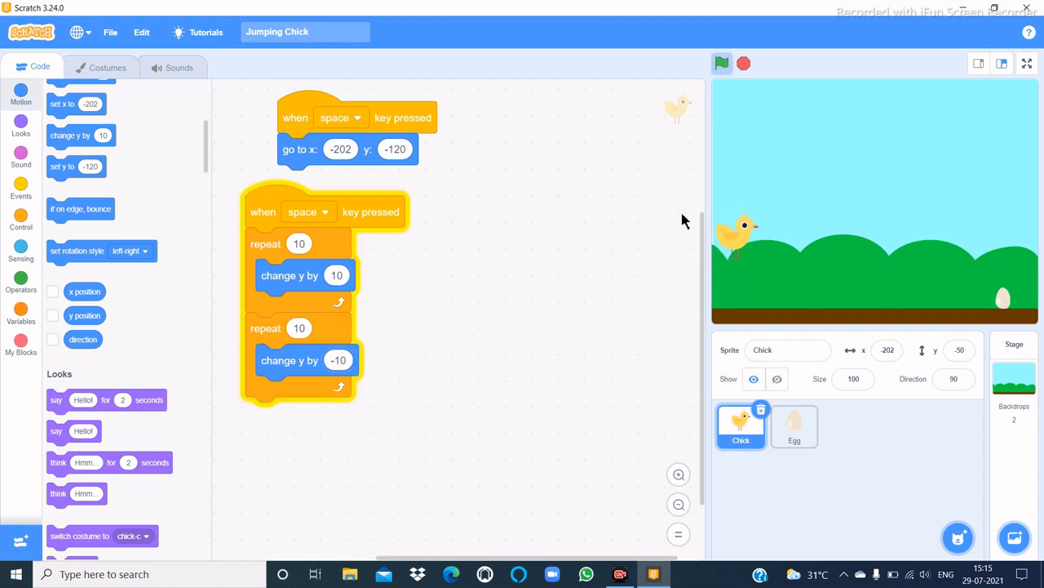
pyautogui.click(721, 62)
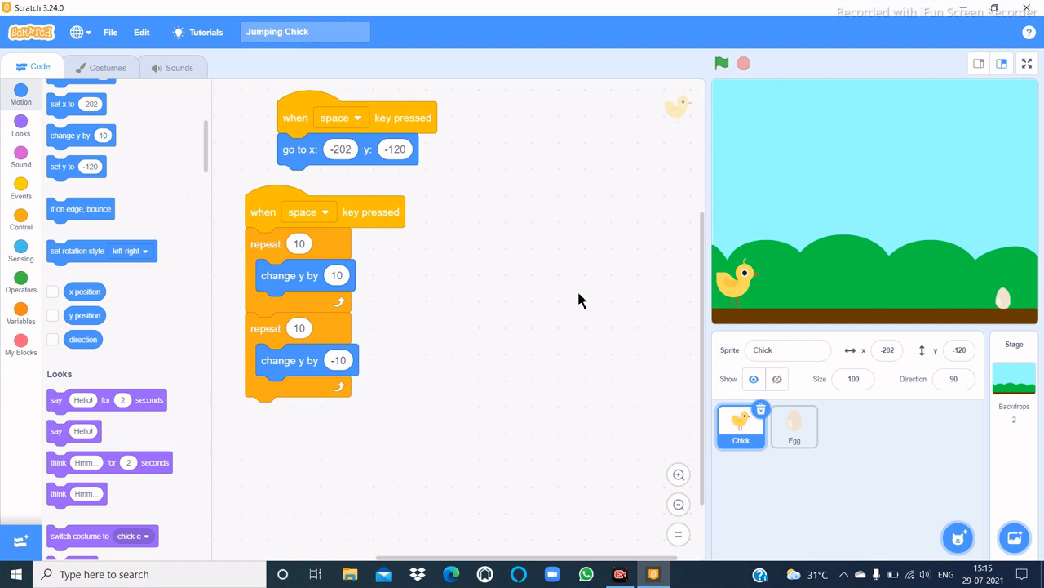
pyautogui.moveTo(20, 163)
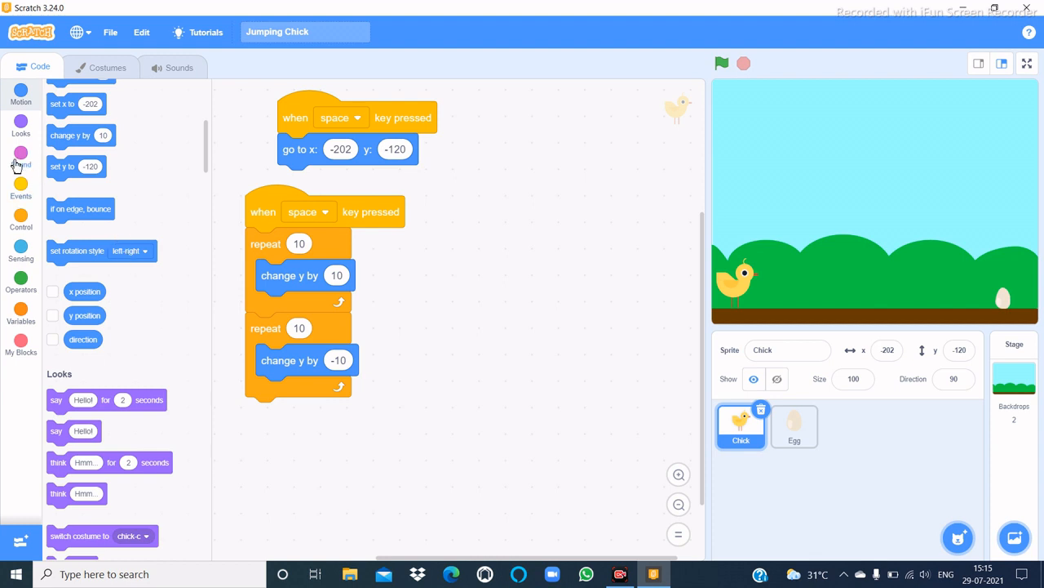
pyautogui.moveTo(20, 160)
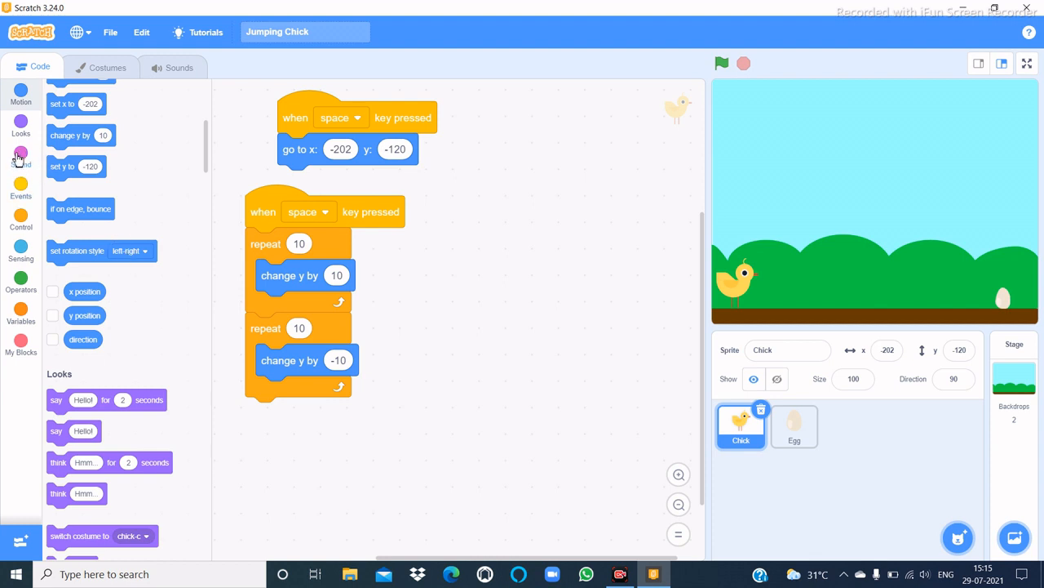
# Add a 'start sound Chirp' block after the chick's two jump loops
pyautogui.click(20, 155)
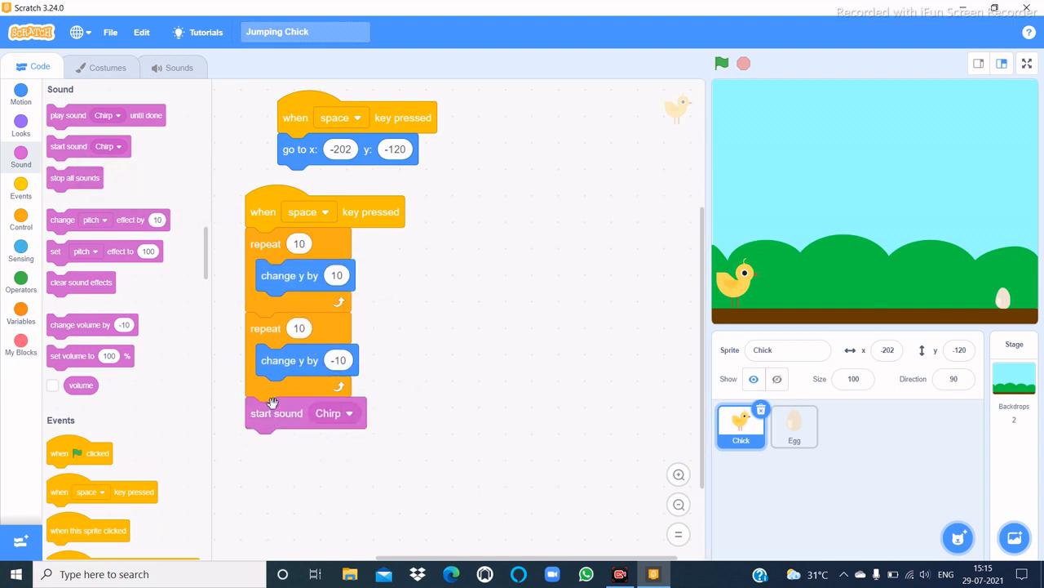
pyautogui.moveTo(285, 396)
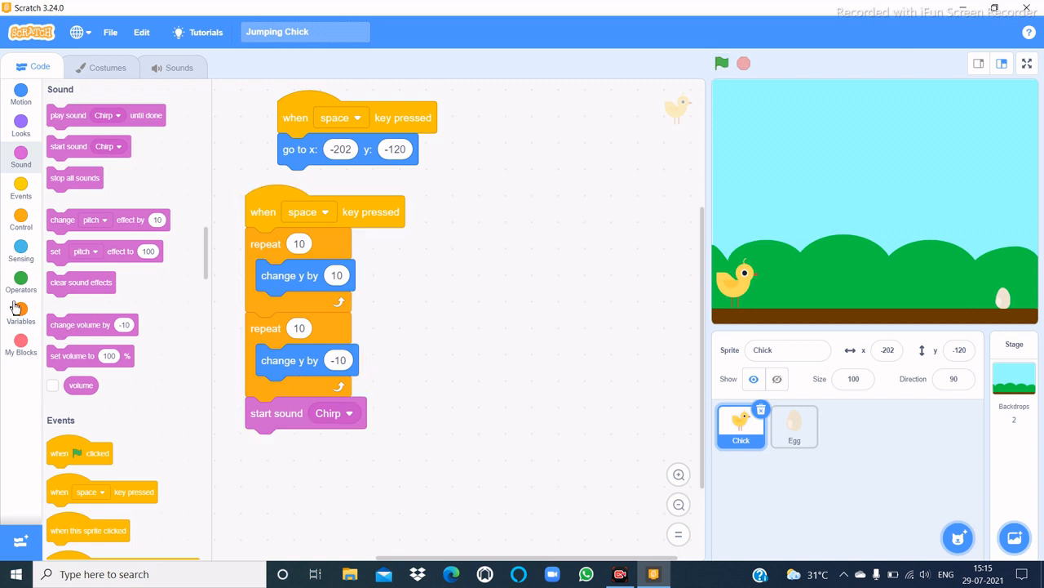
pyautogui.moveTo(499, 338)
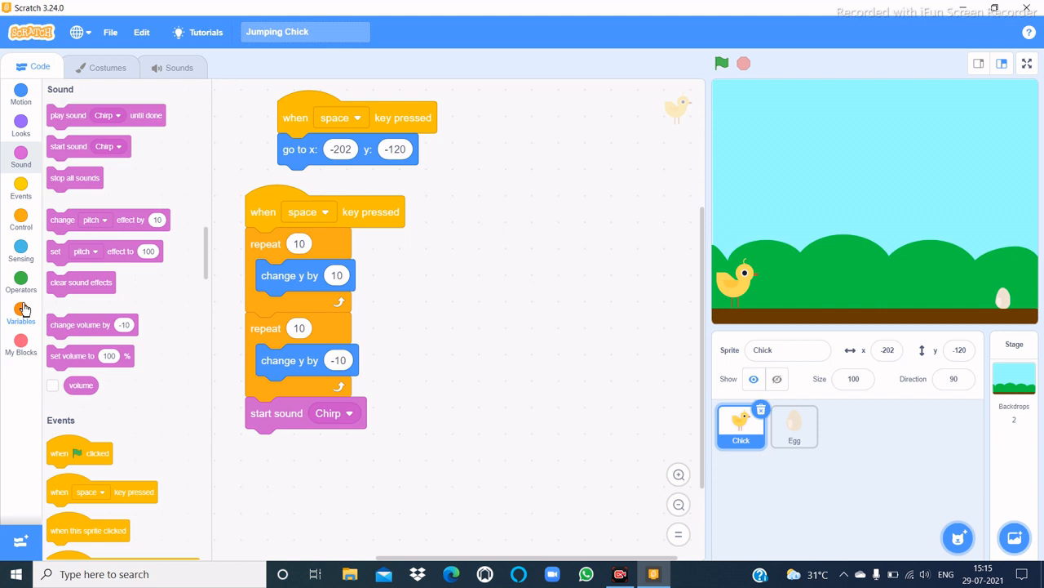
# Create a Score variable and end the jump script with 'change Score by 1'
pyautogui.click(20, 310)
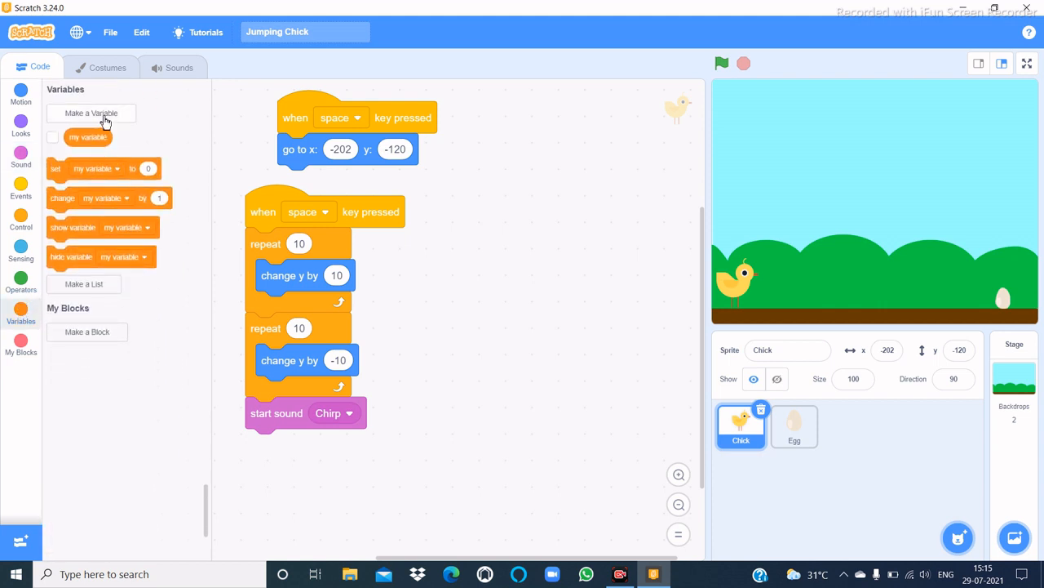
pyautogui.click(92, 112)
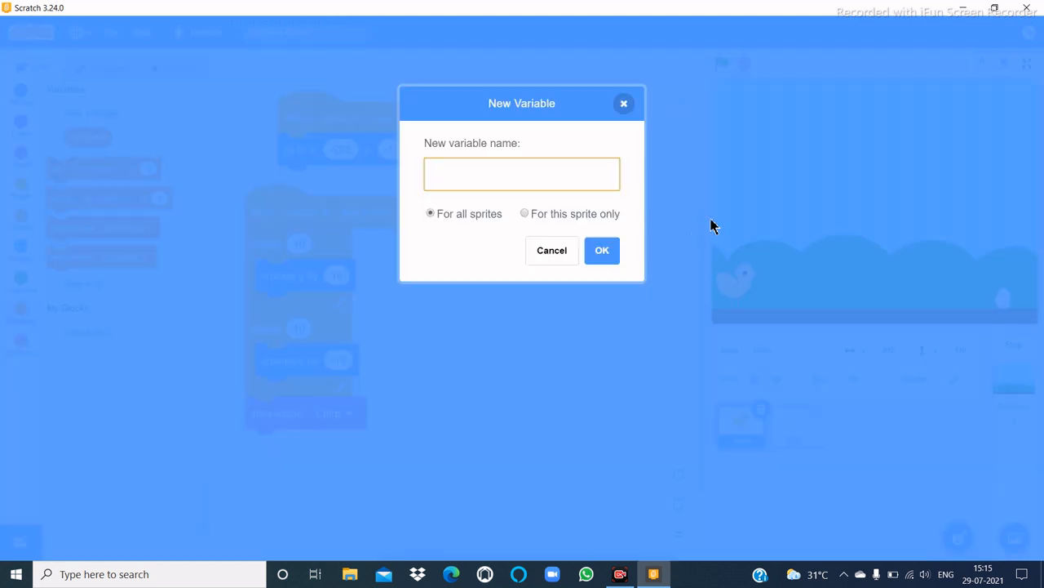
pyautogui.write('SCORE')
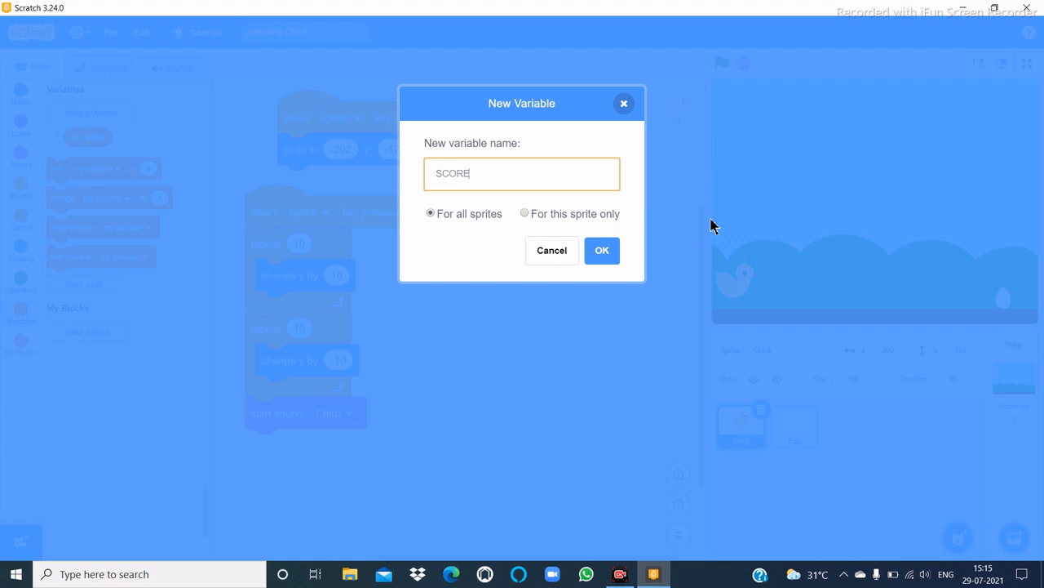
pyautogui.write('Scd')
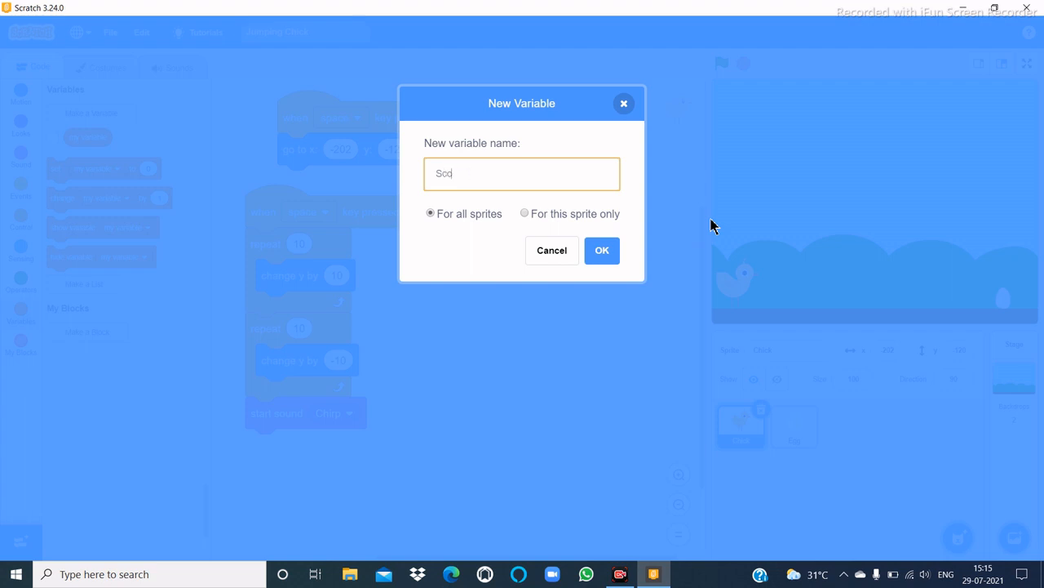
pyautogui.click(600, 251)
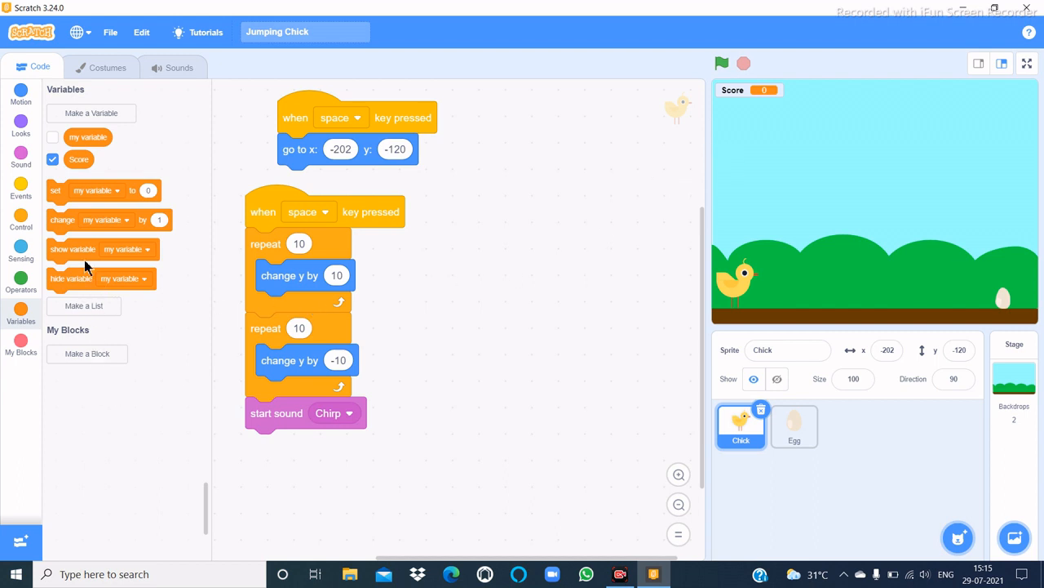
pyautogui.click(329, 444)
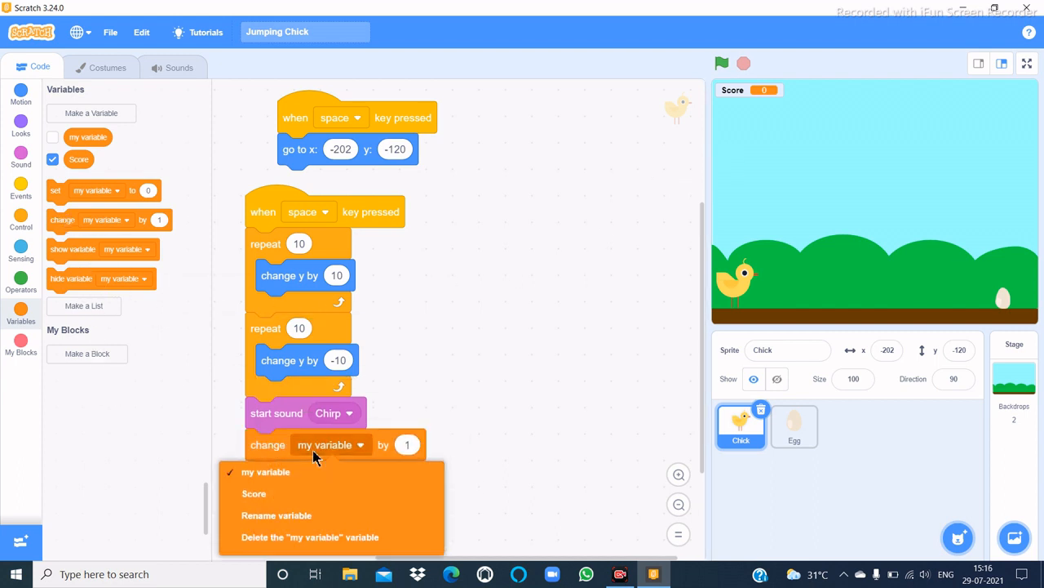
pyautogui.click(254, 493)
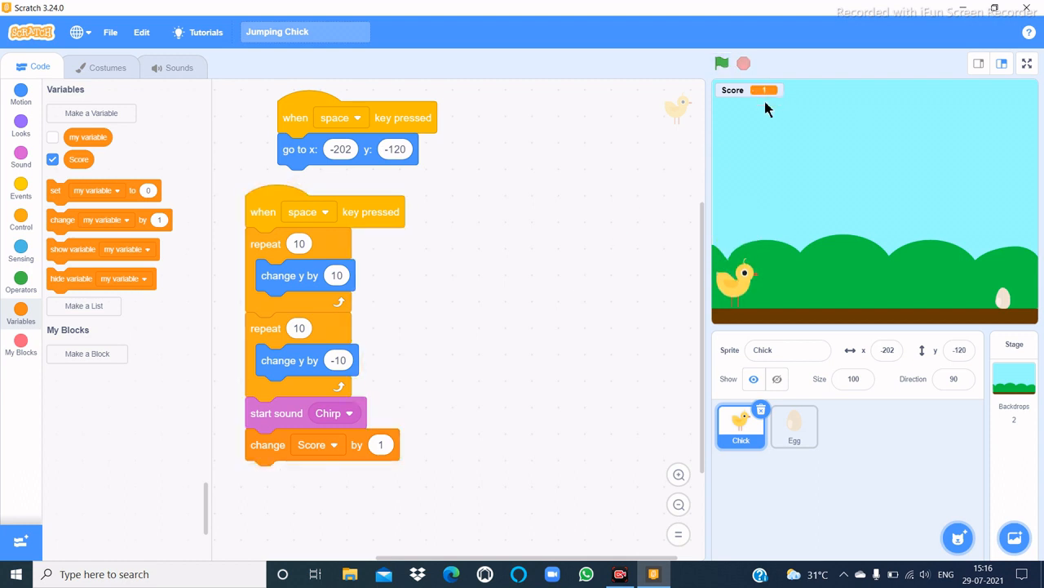
pyautogui.moveTo(775, 98)
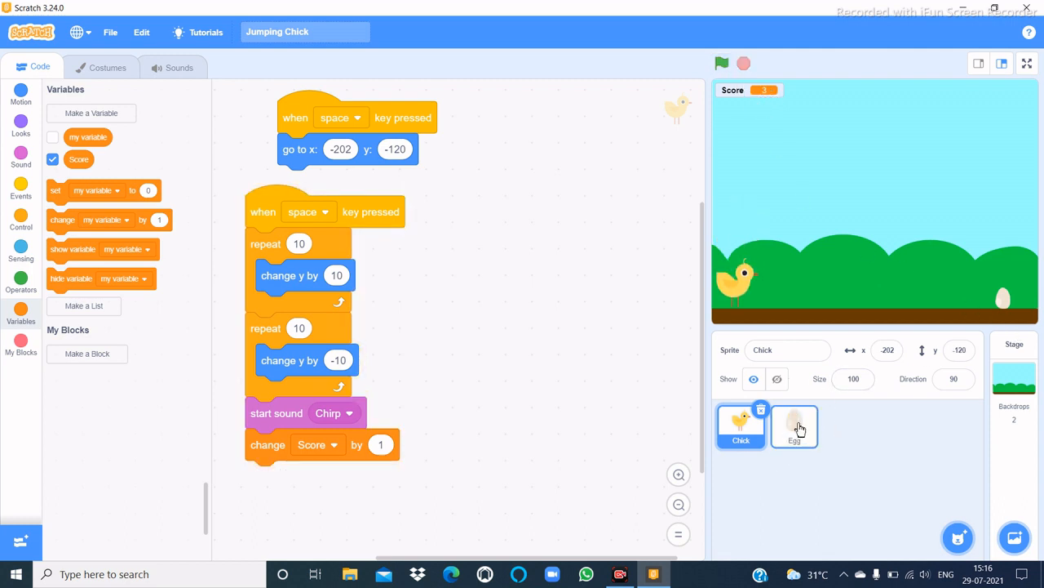
# Give the Egg a space-key script that sets x to 250
pyautogui.click(793, 426)
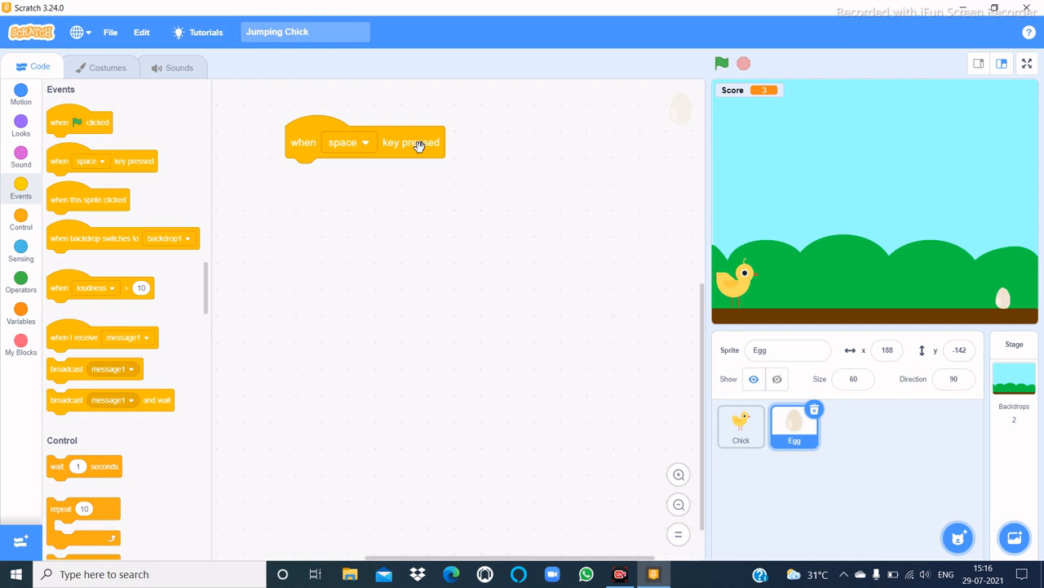
pyautogui.moveTo(138, 269)
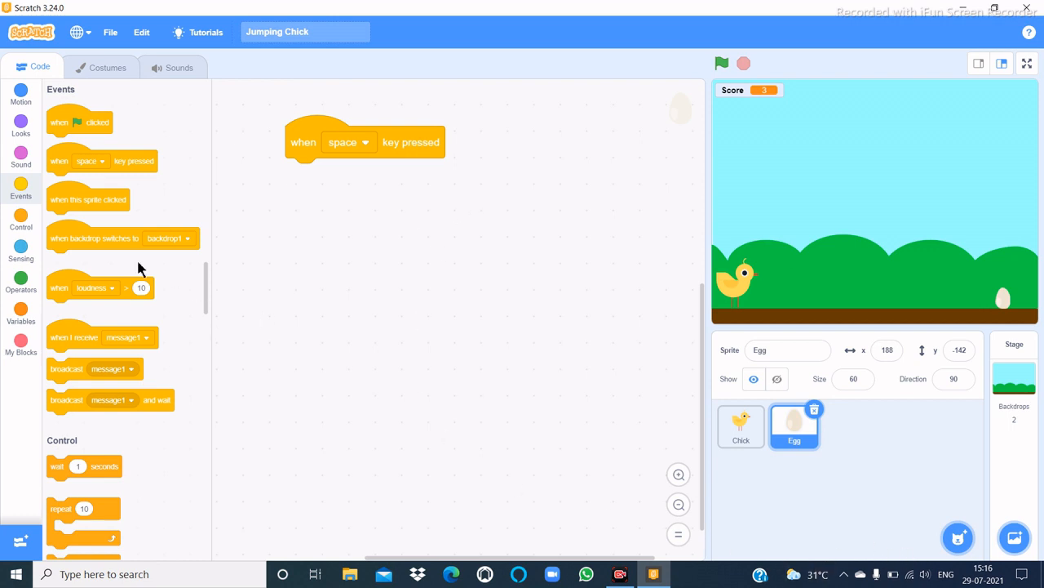
pyautogui.click(19, 93)
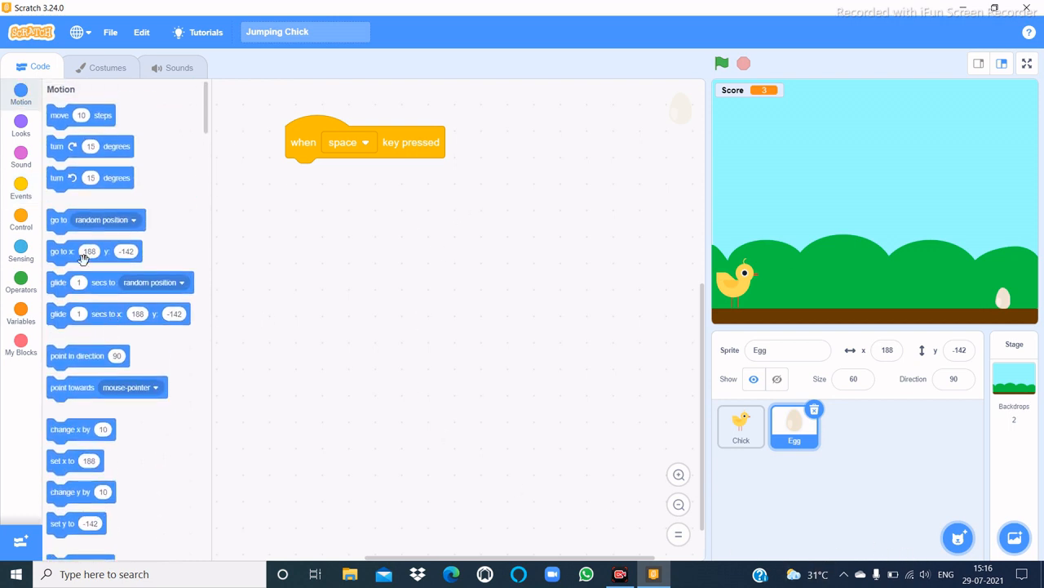
pyautogui.moveTo(76, 460)
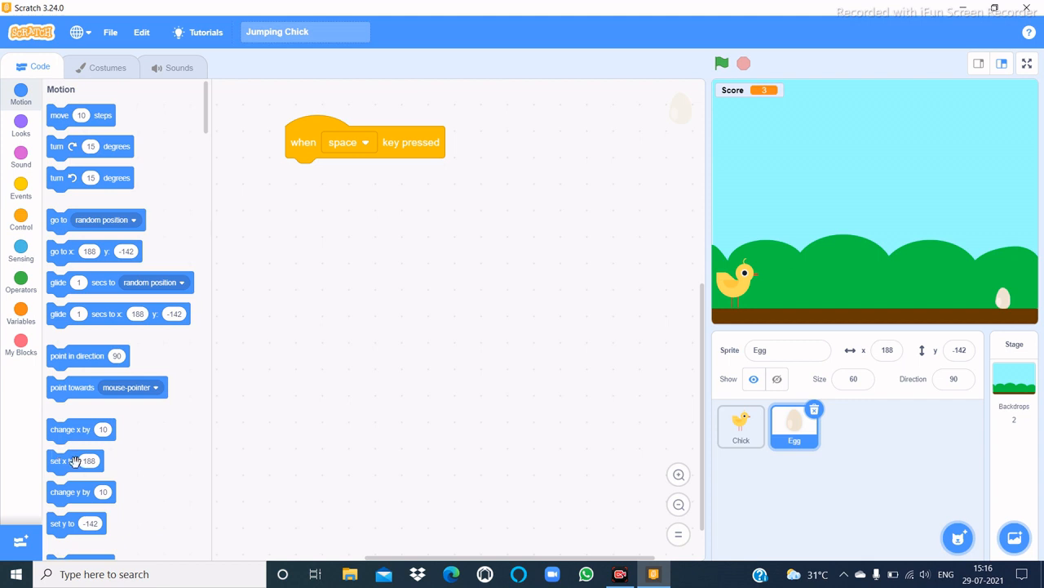
pyautogui.moveTo(75, 460); pyautogui.dragTo(281, 307)
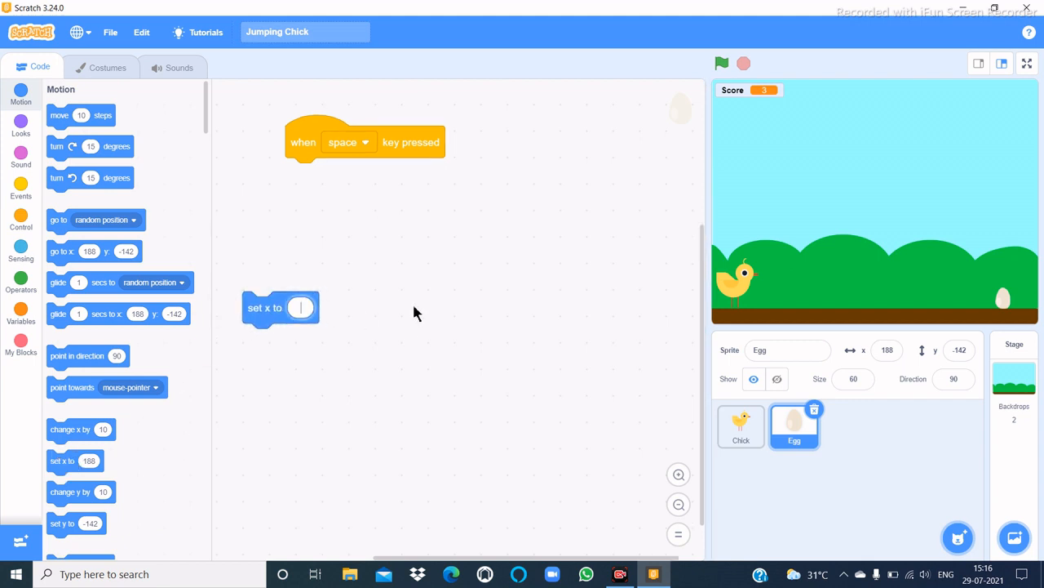
pyautogui.write('250')
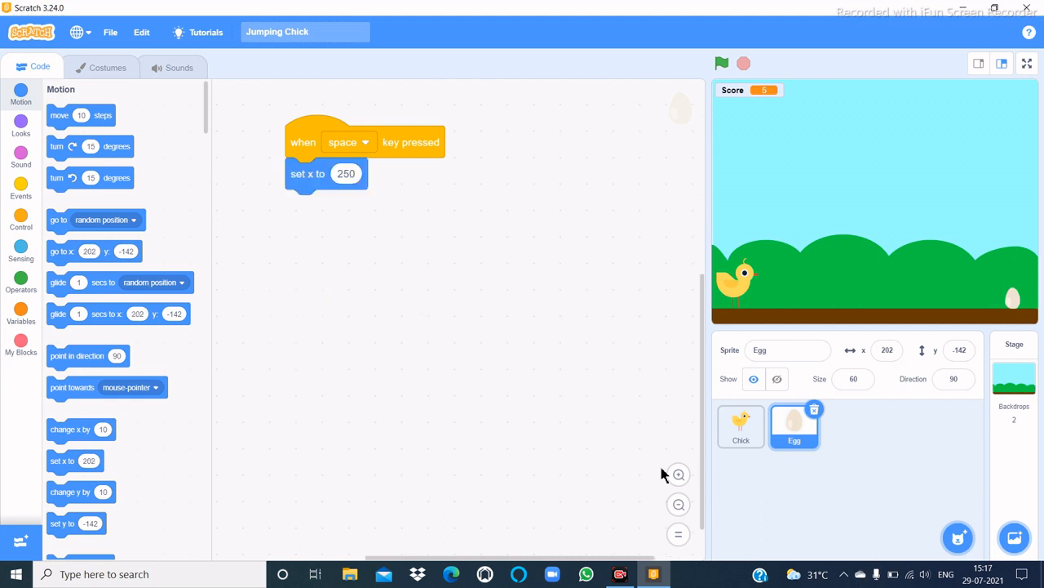
pyautogui.click(20, 187)
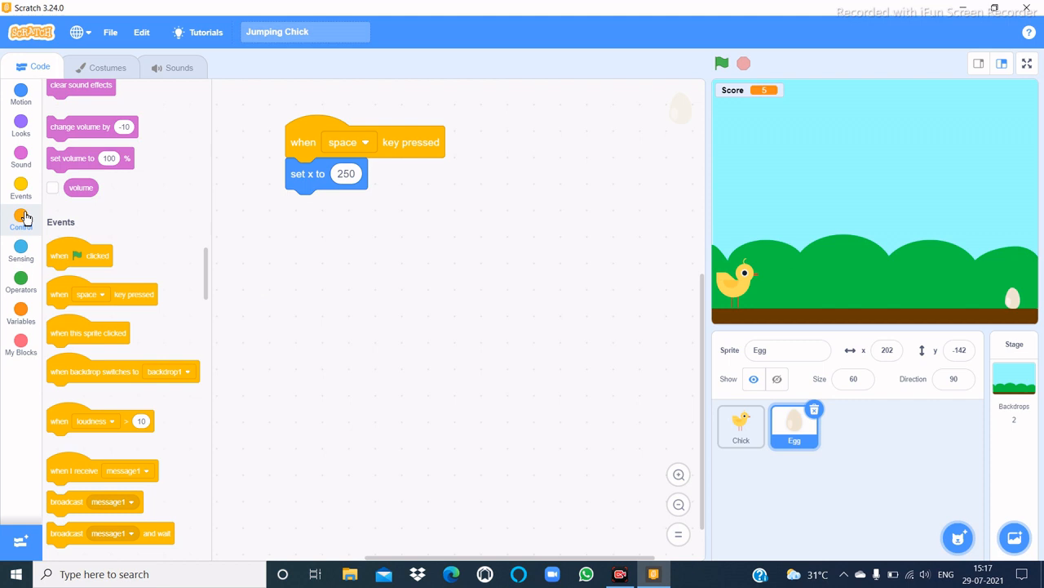
# Wrap the egg's reset in forever with repeat 50 of change x by -10, then test it
pyautogui.click(19, 219)
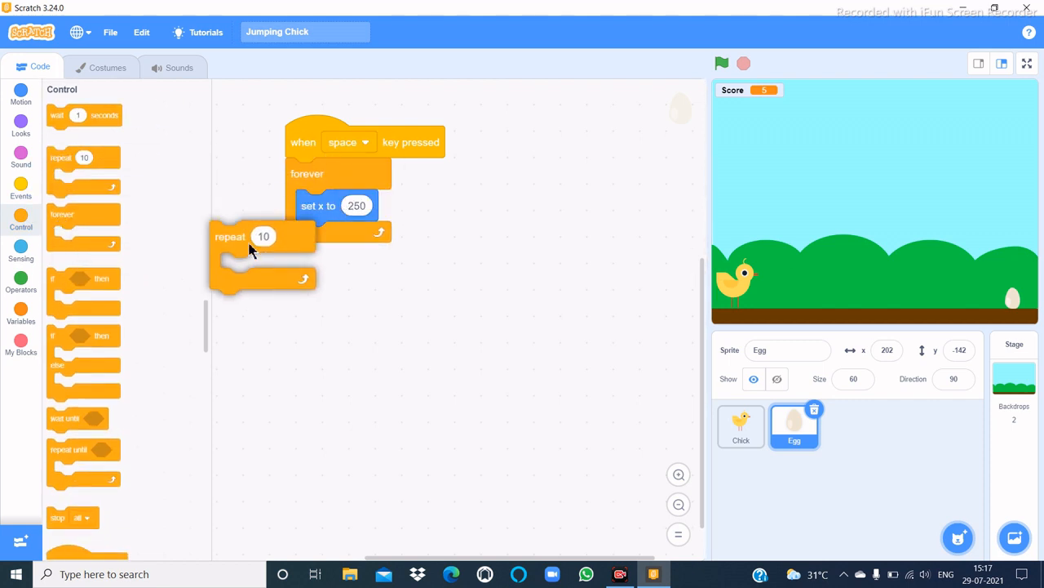
pyautogui.moveTo(261, 236); pyautogui.dragTo(339, 237)
pyautogui.write('50')
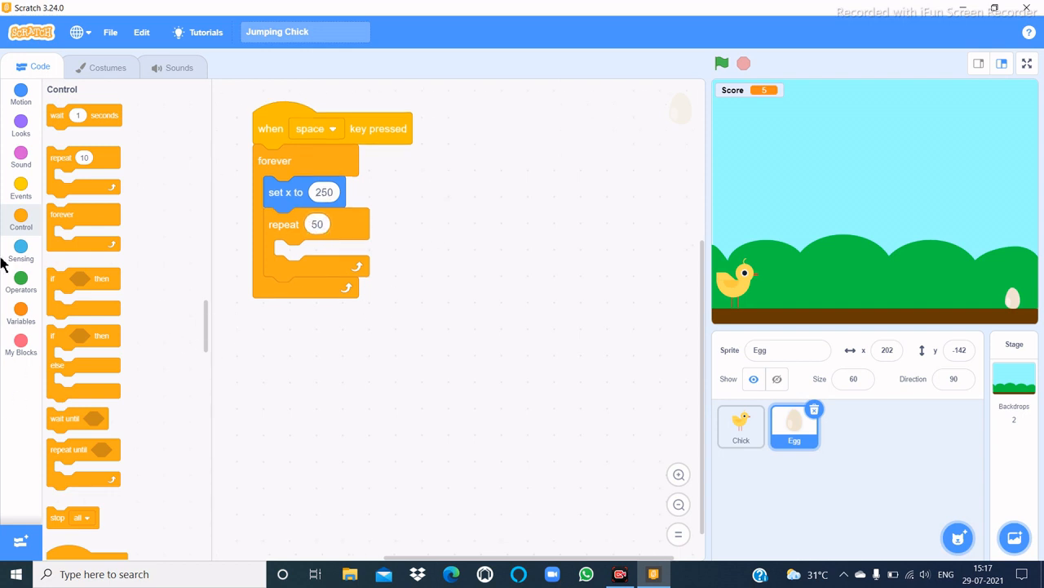
pyautogui.click(20, 93)
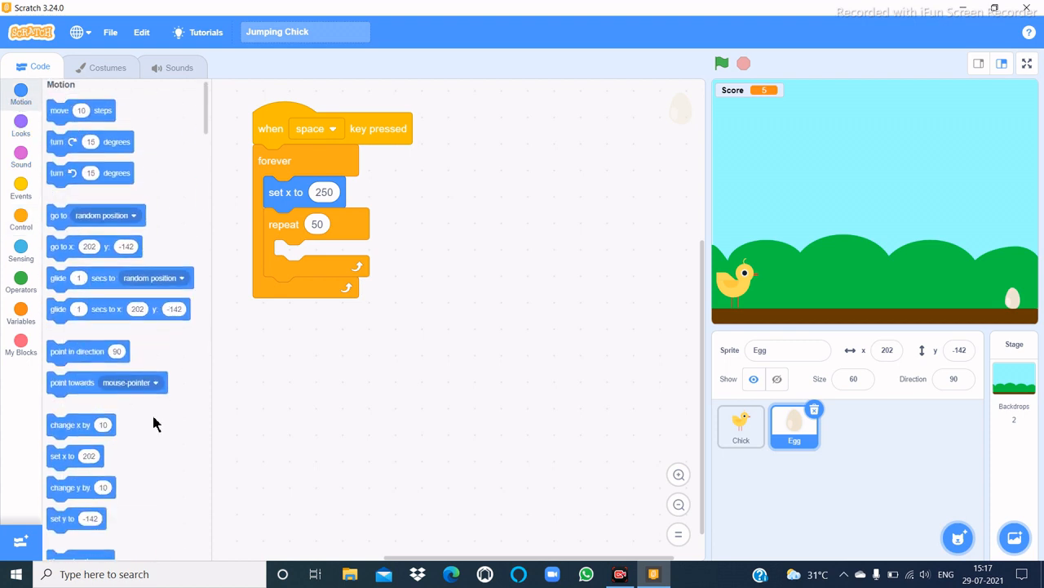
pyautogui.scroll(-3)
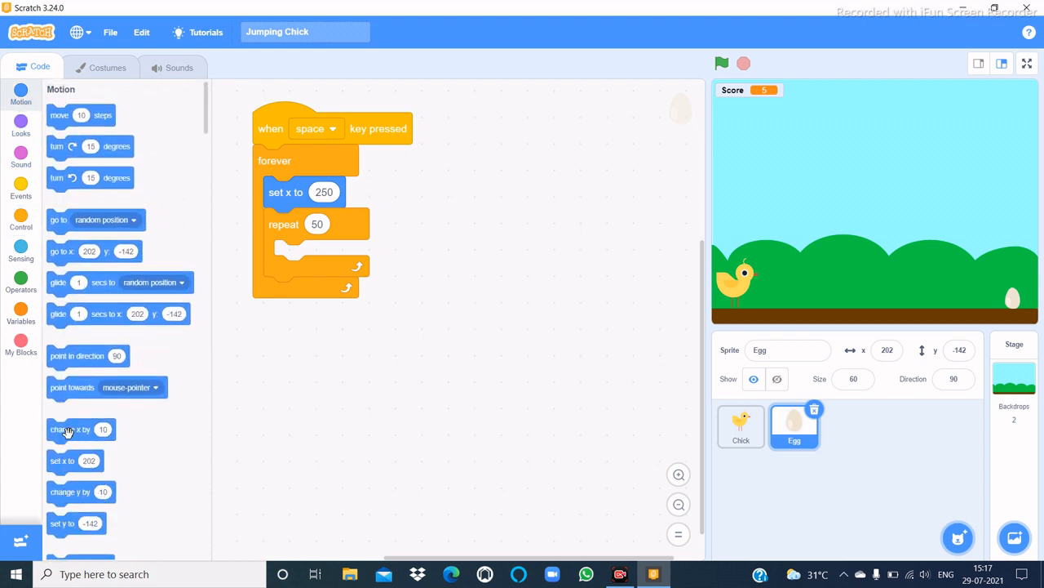
pyautogui.moveTo(69, 428); pyautogui.dragTo(307, 255)
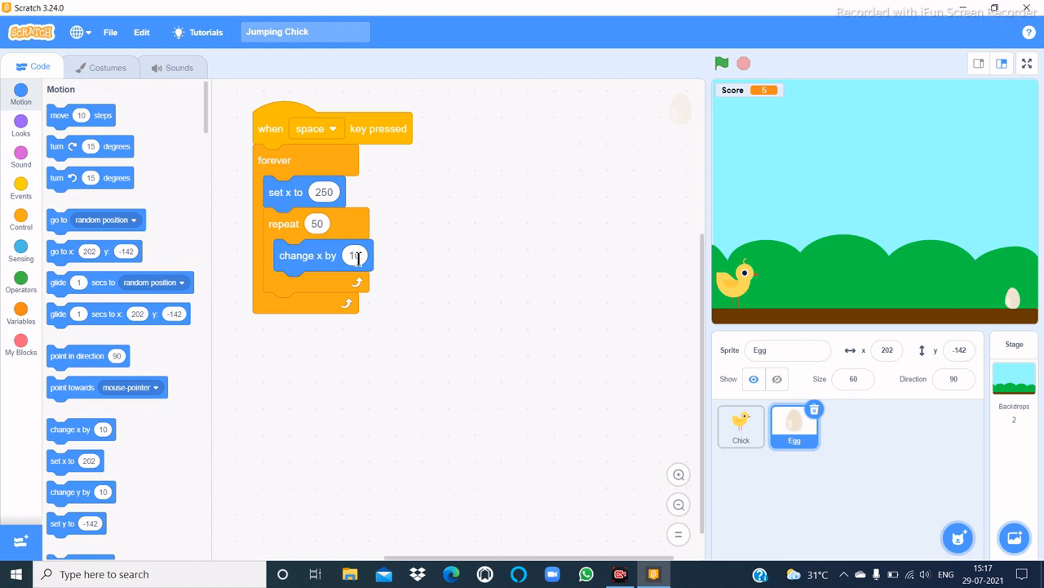
pyautogui.click(354, 255)
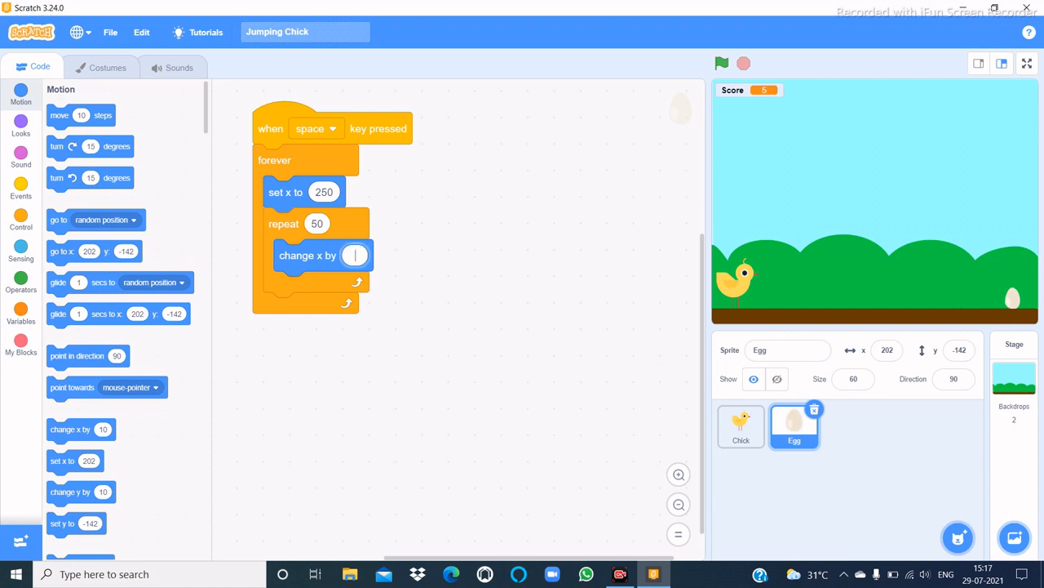
pyautogui.write('-10')
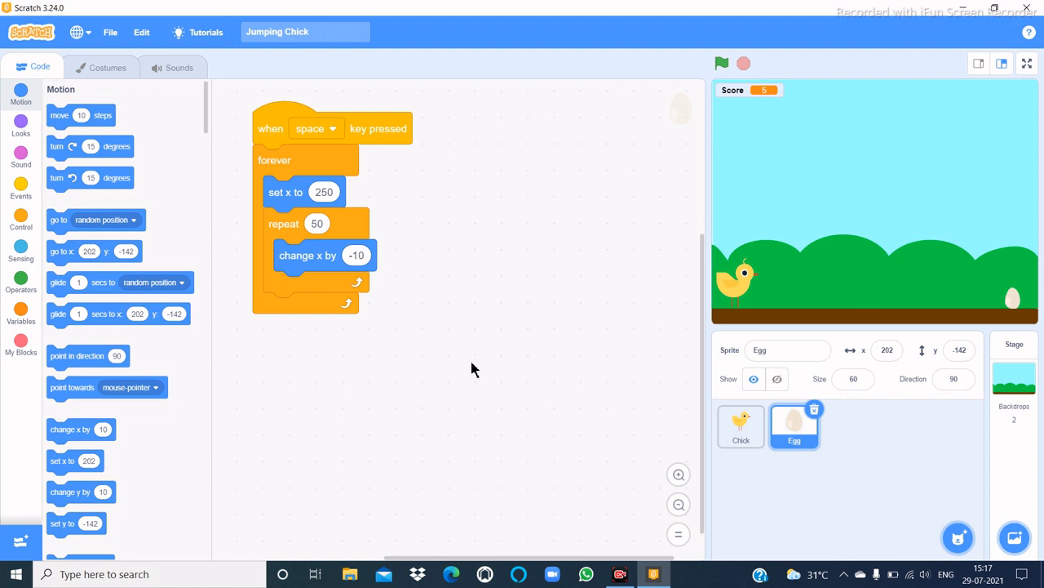
pyautogui.click(721, 62)
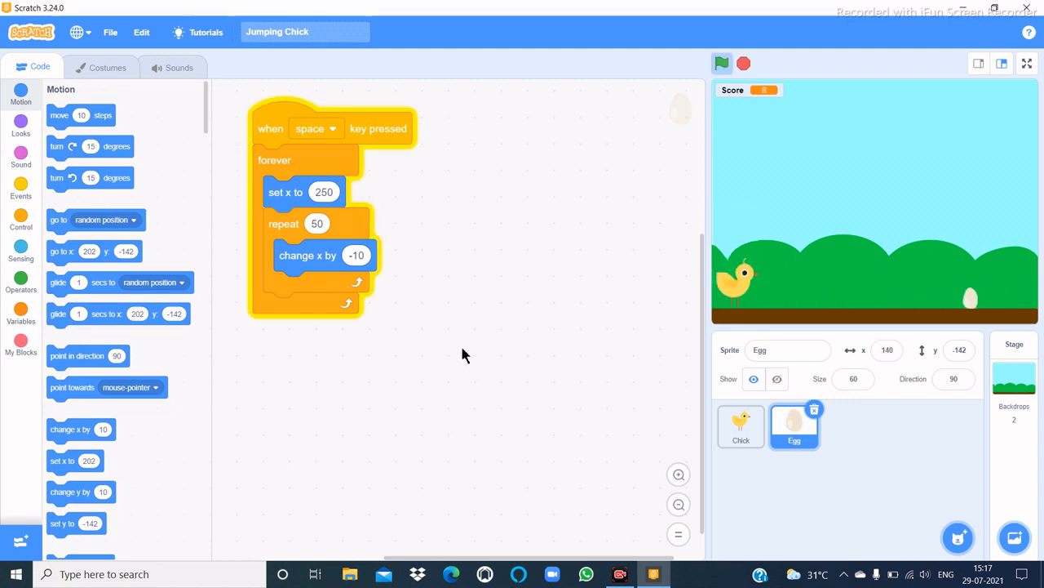
pyautogui.click(721, 64)
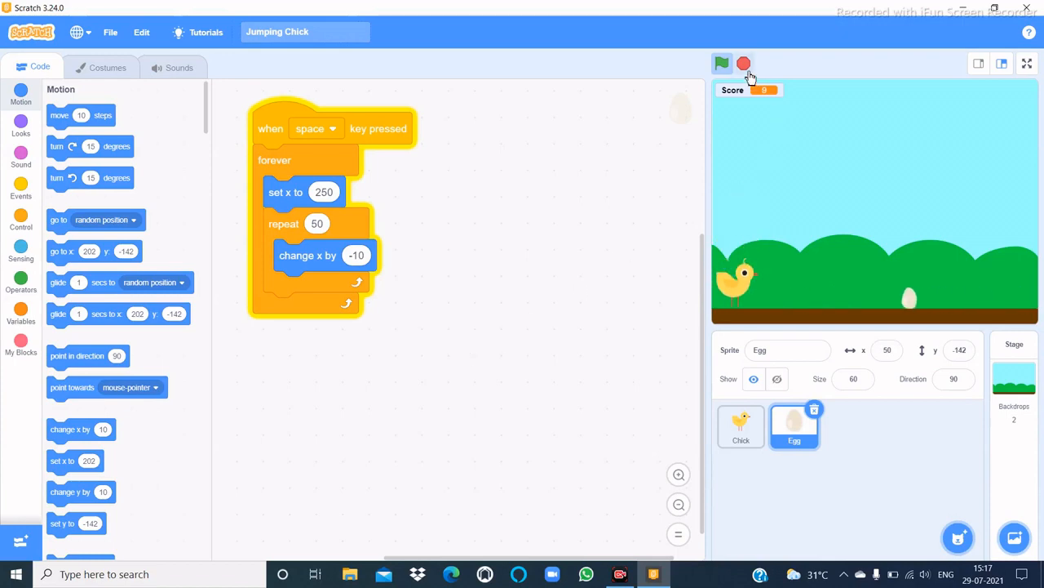
# Play-test the game on the full-size stage and return to the editor
pyautogui.click(1026, 64)
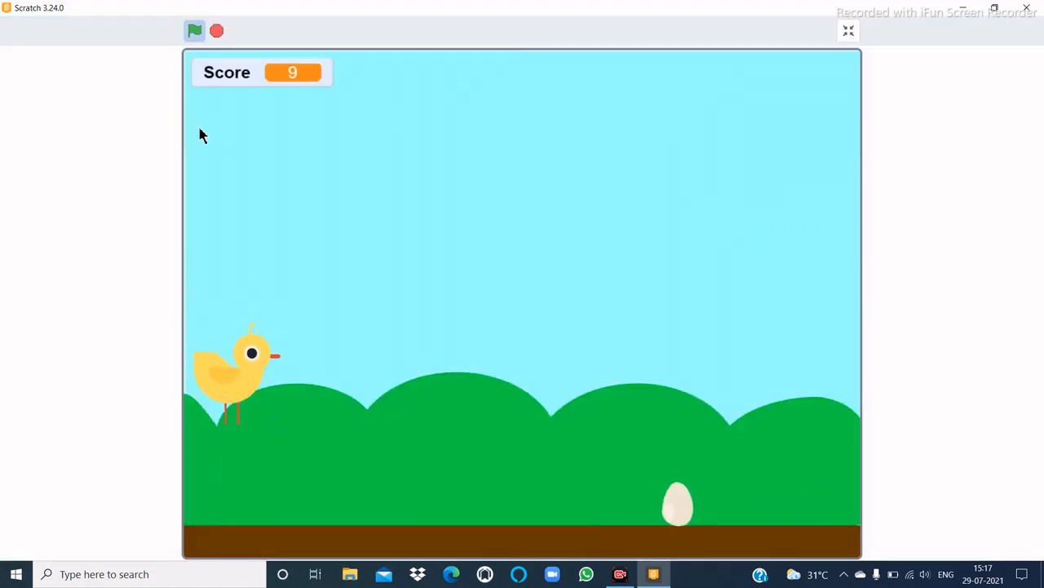
pyautogui.click(848, 31)
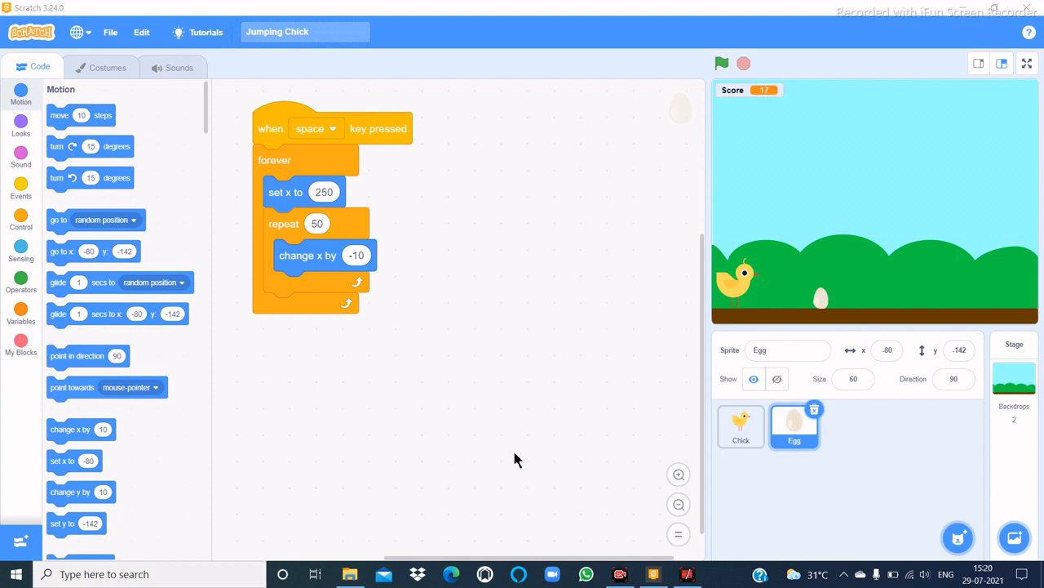
pyautogui.moveTo(518, 463)
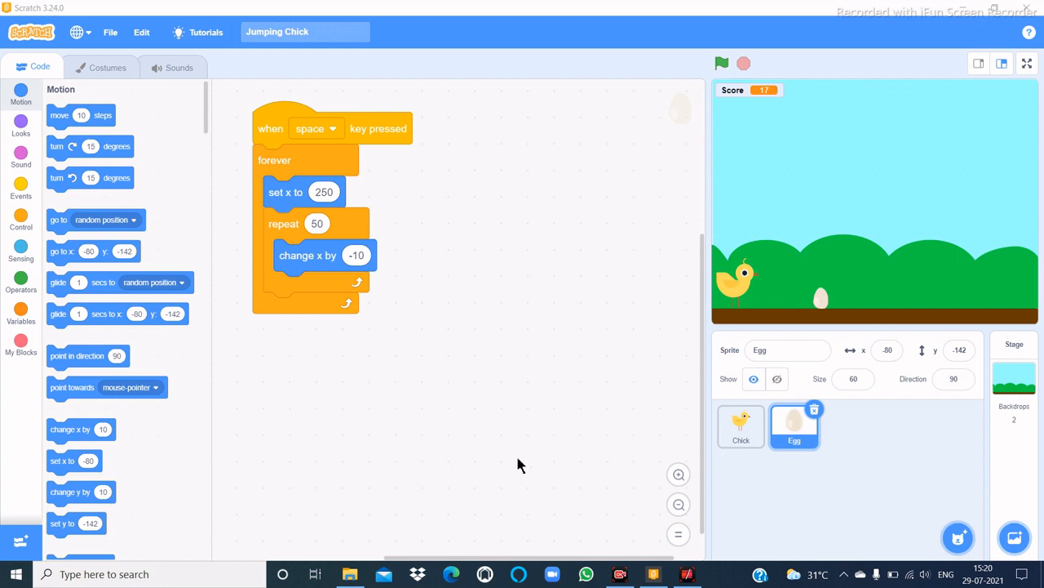
pyautogui.moveTo(803, 295)
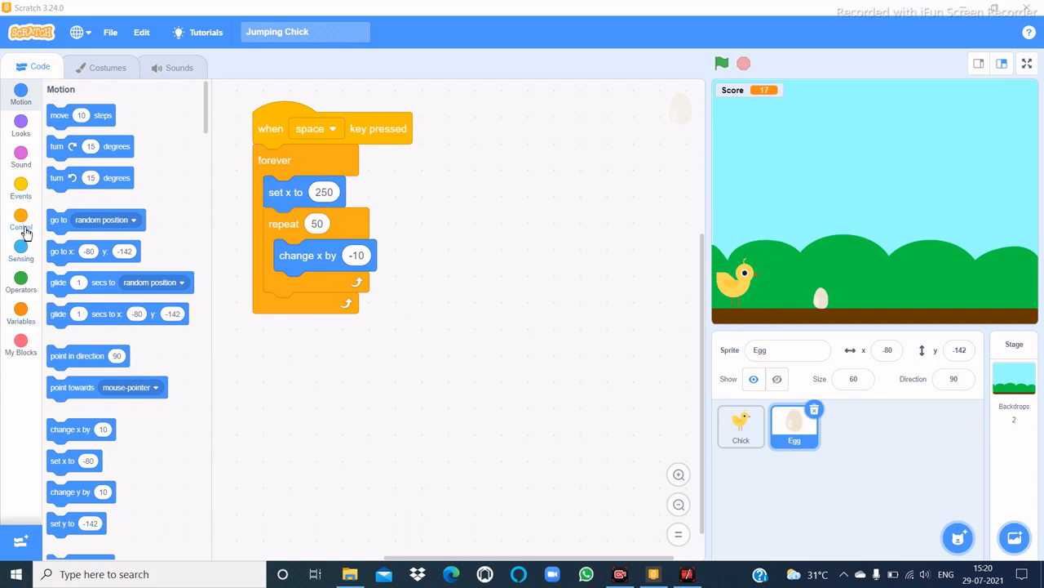
pyautogui.click(20, 219)
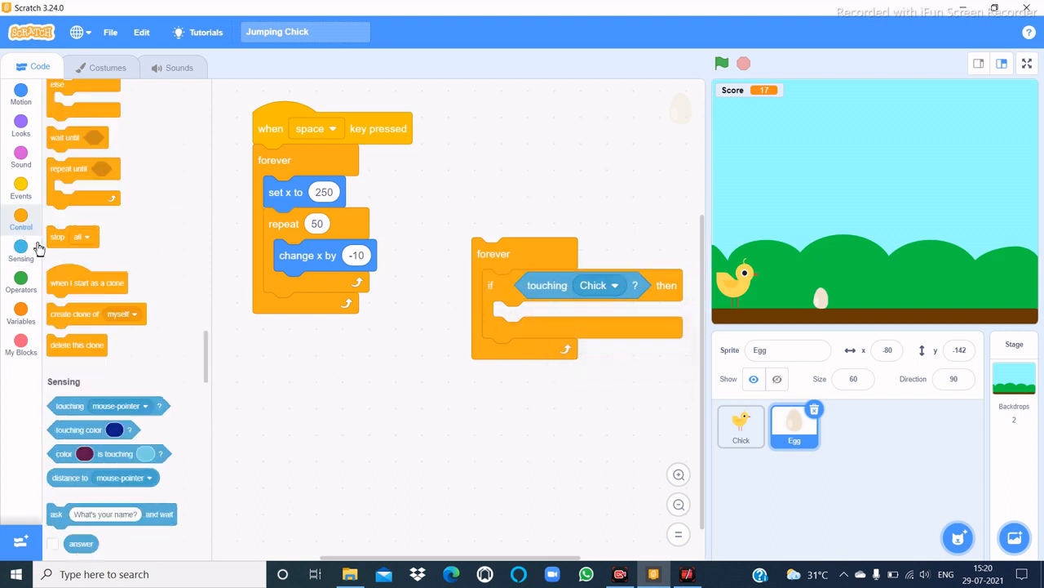
# Place 'stop all' inside the Egg's 'if touching Chick?' check so the game halts on contact
pyautogui.moveTo(71, 236); pyautogui.dragTo(470, 355)
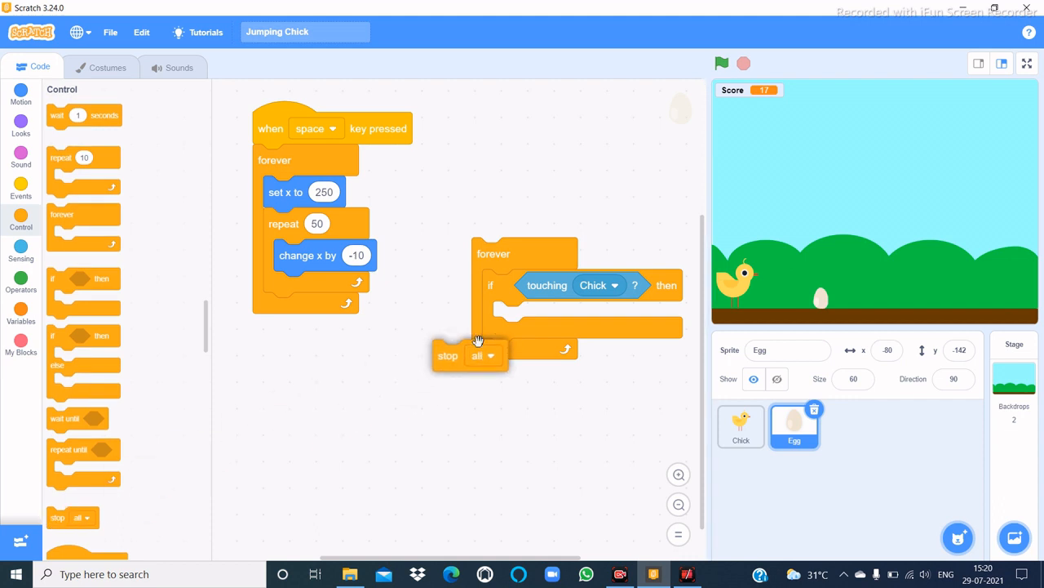
pyautogui.click(20, 188)
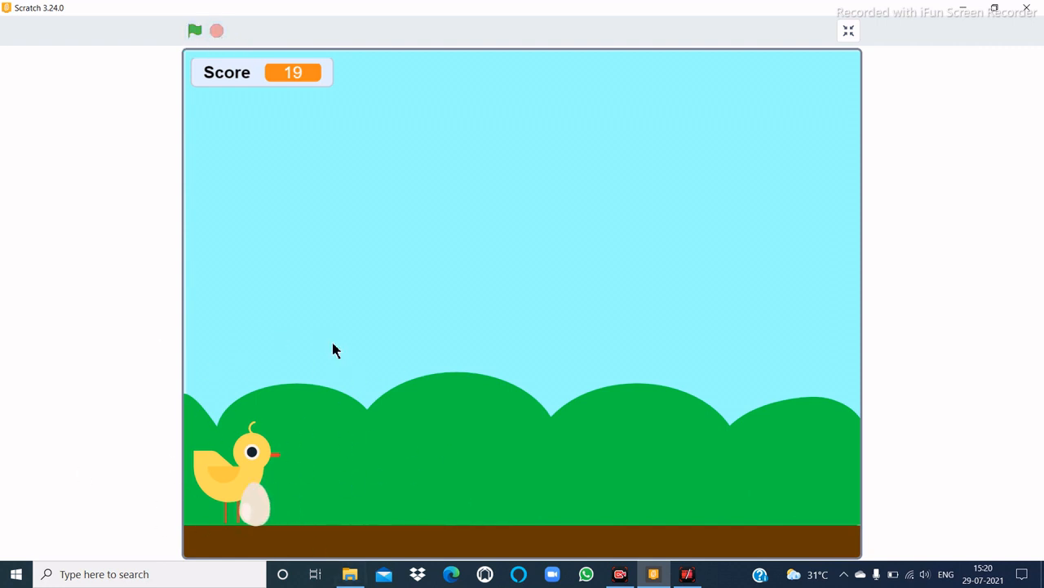
pyautogui.moveTo(346, 366)
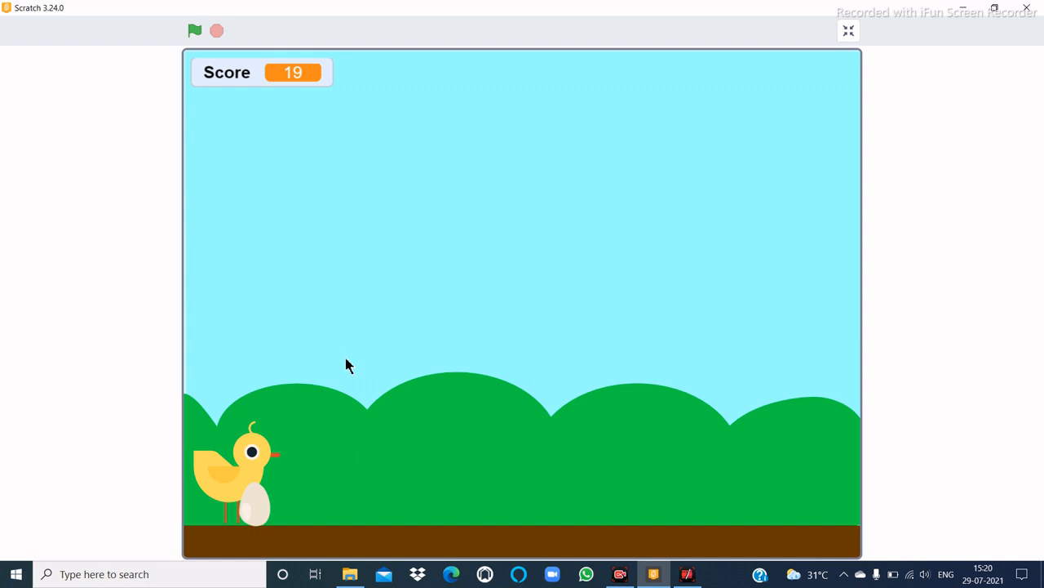
pyautogui.moveTo(406, 384)
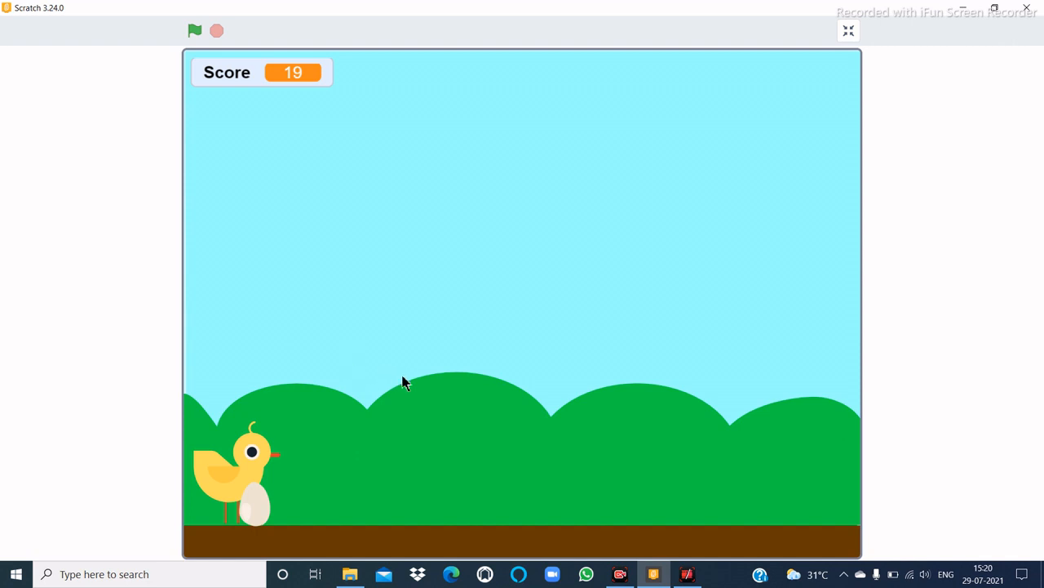
pyautogui.moveTo(898, 454)
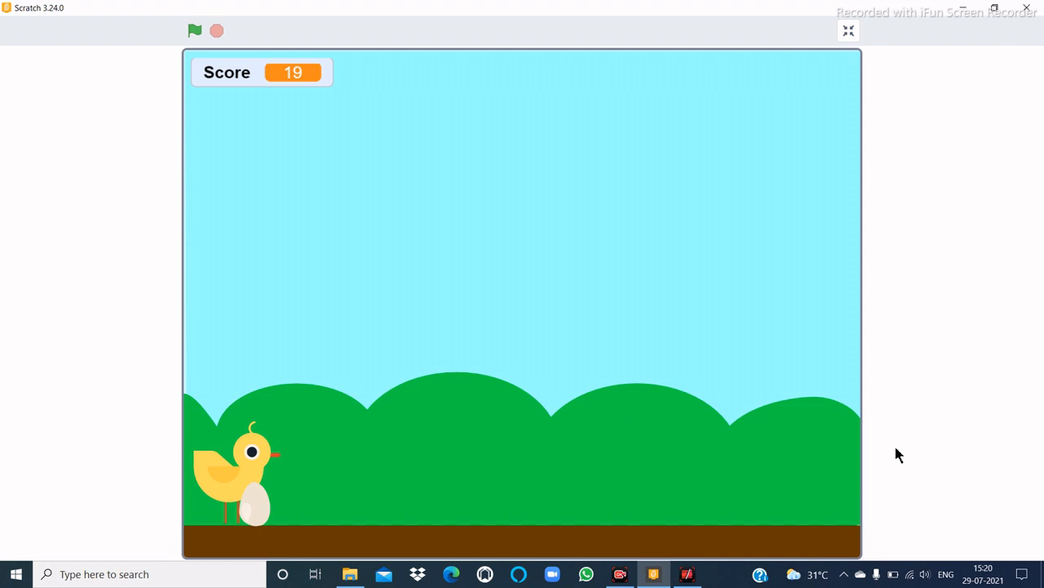
pyautogui.moveTo(893, 509)
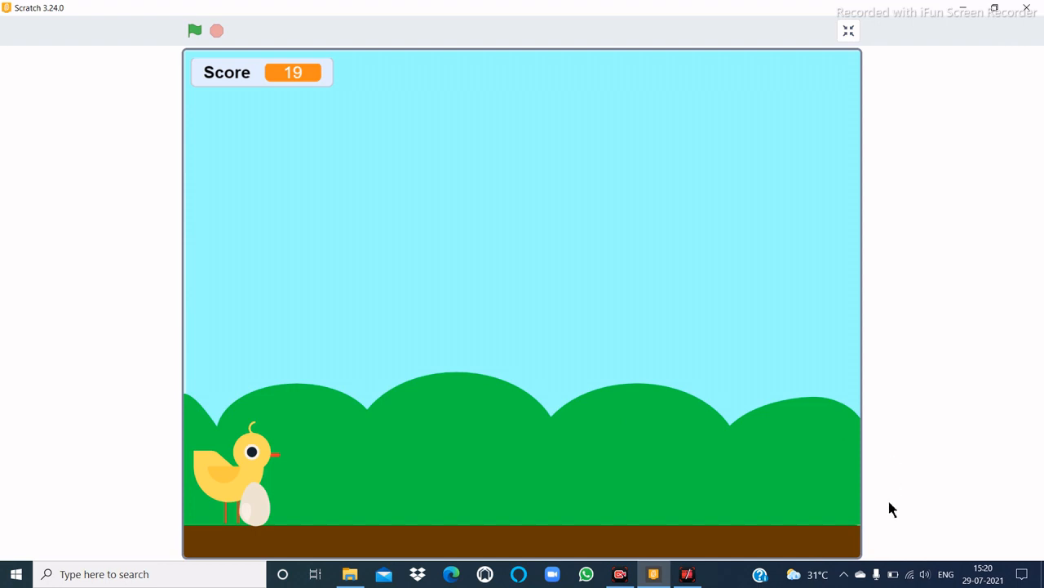